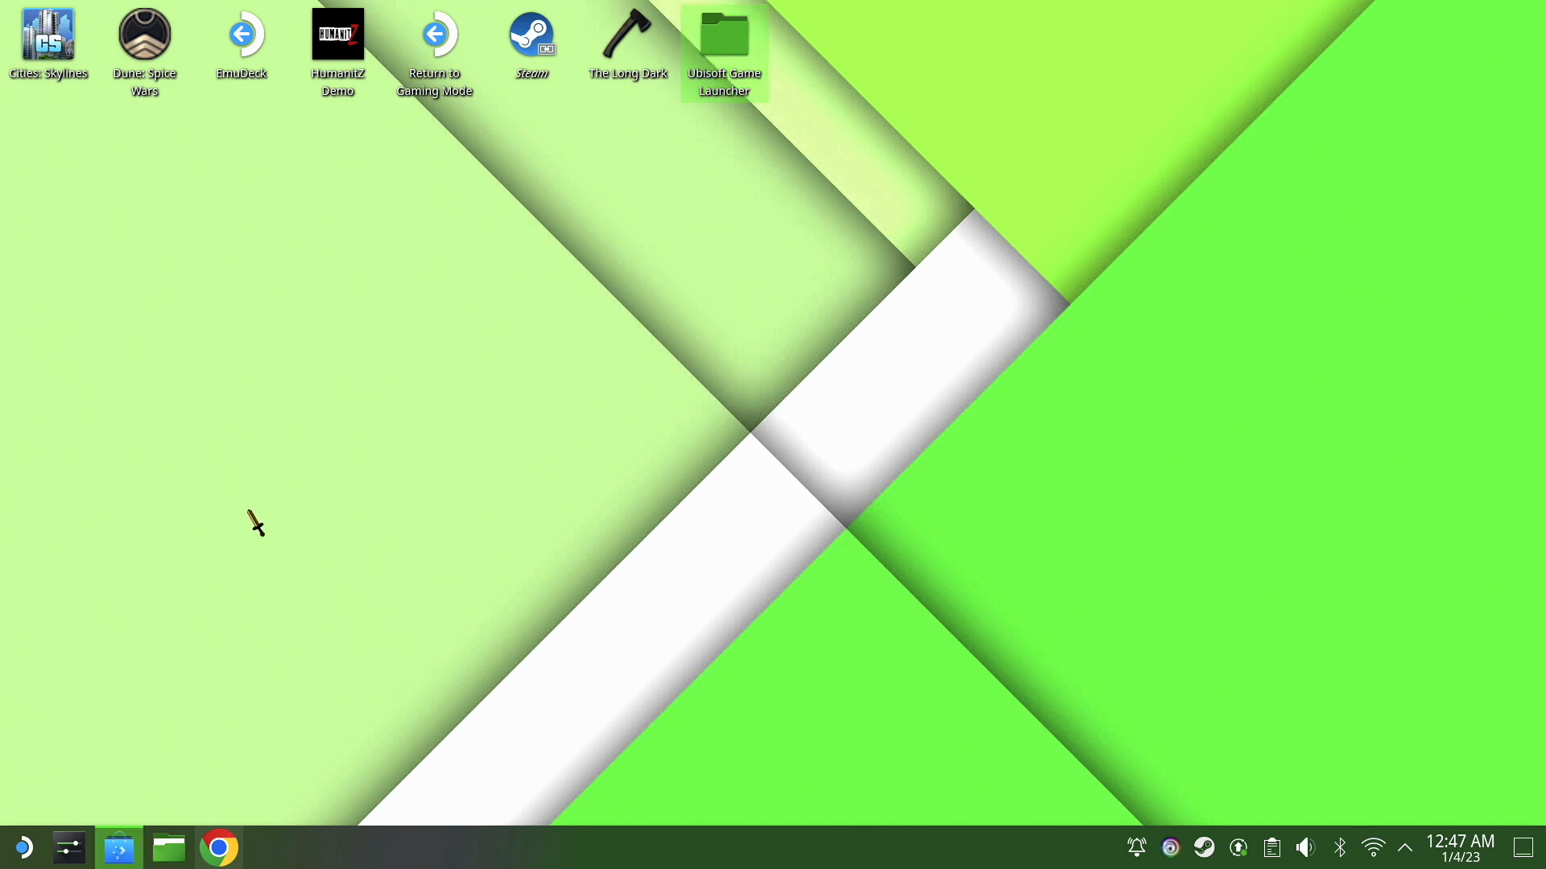
# Step: Launch Lutris from the taskbar, opening its empty game library
pyautogui.click(118, 847)
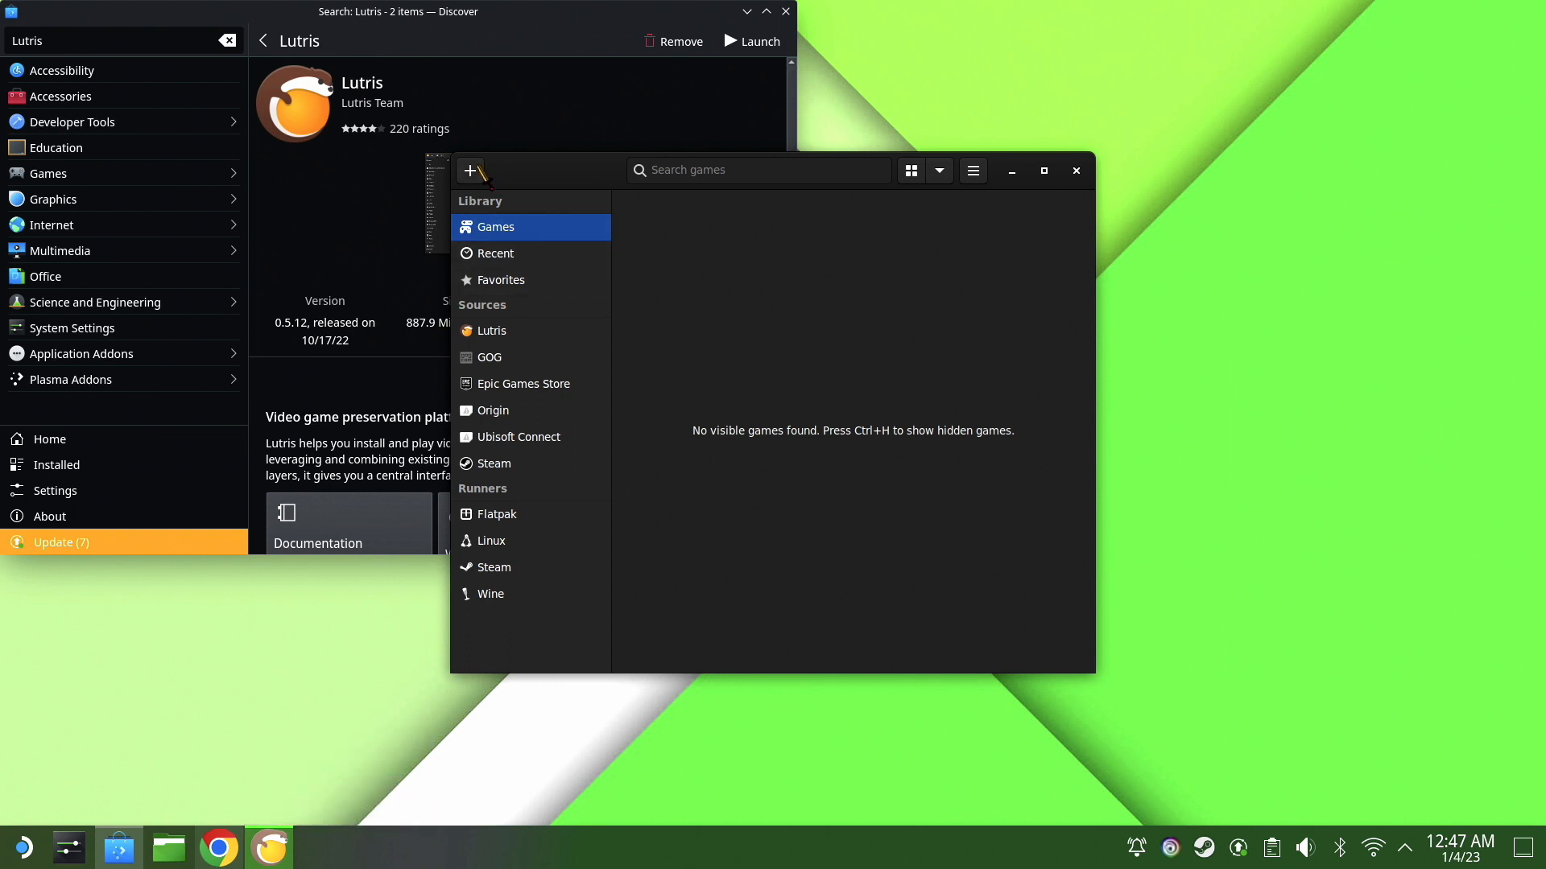
pyautogui.moveTo(470, 170)
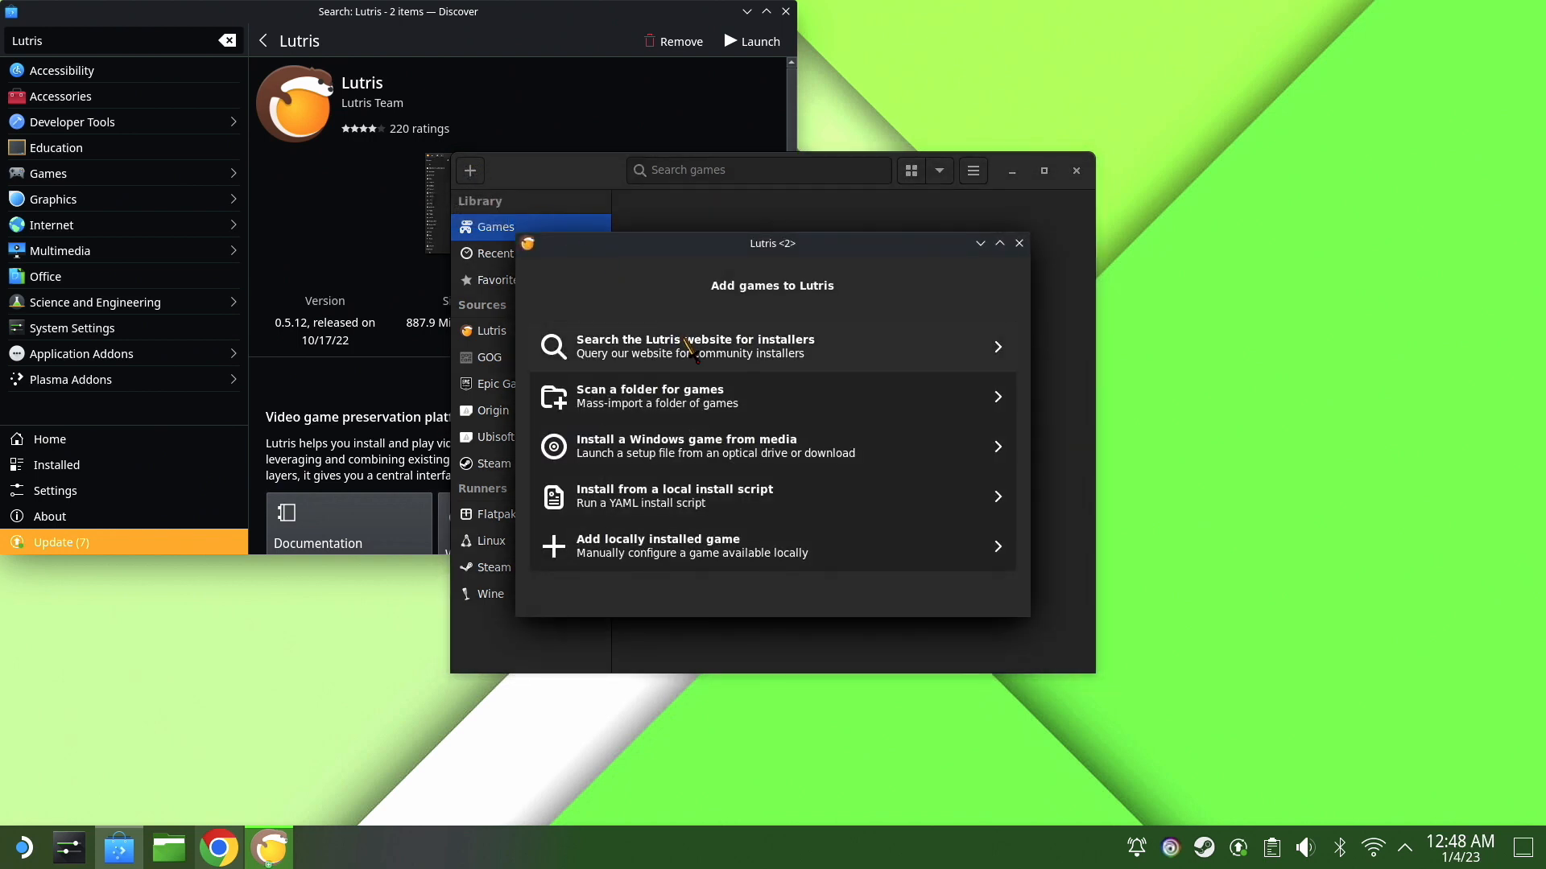
pyautogui.moveTo(774, 365)
pyautogui.write('EA Desktop')
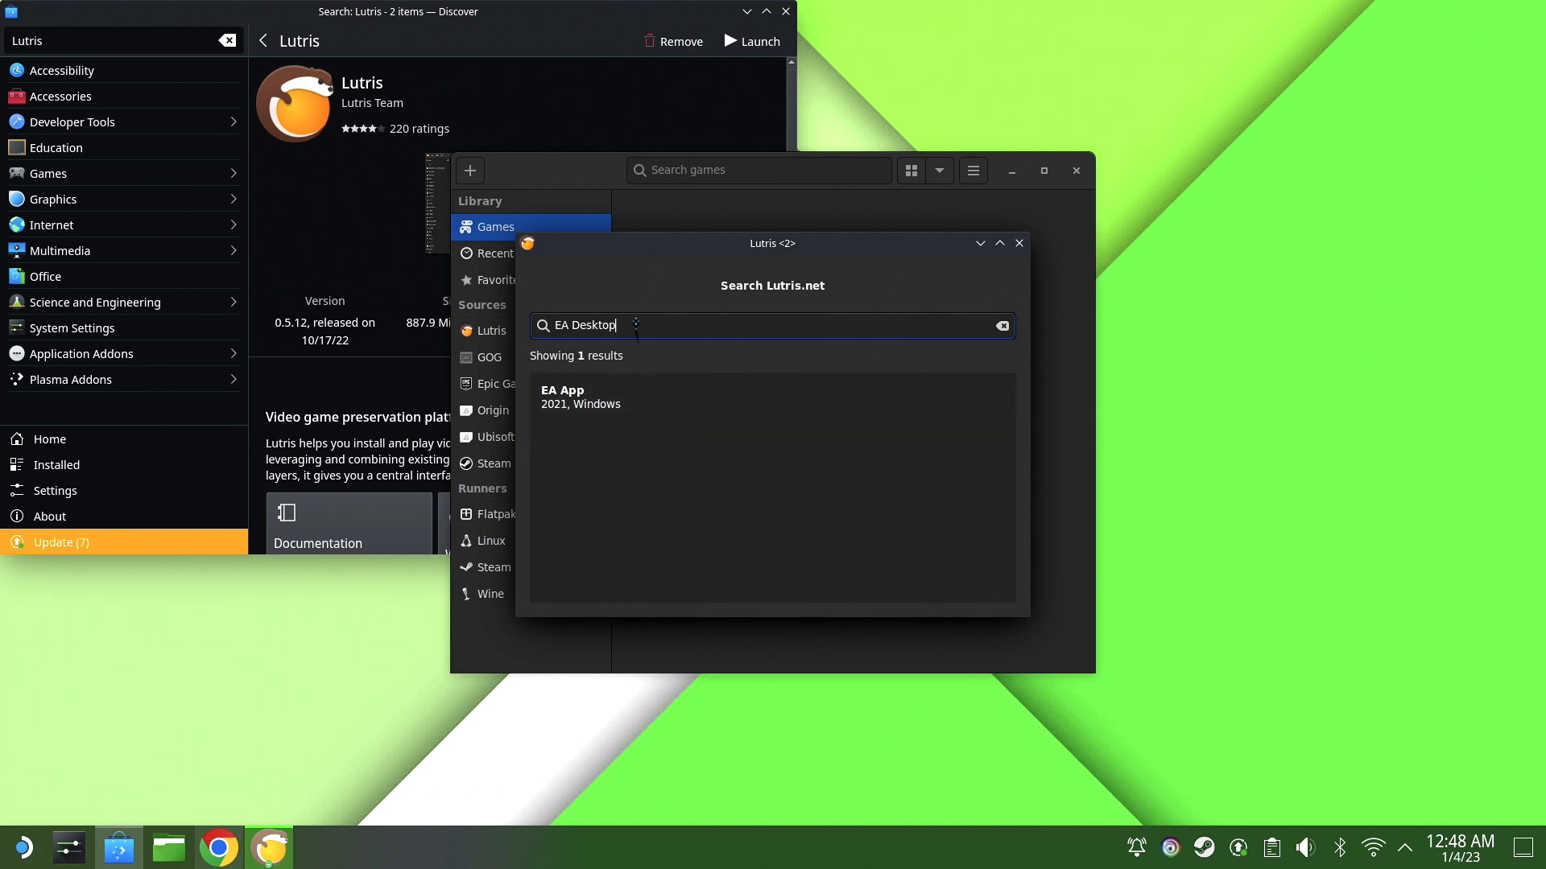
# Step: Select the EA App result from the Lutris website search for EA Desktop
pyautogui.click(579, 397)
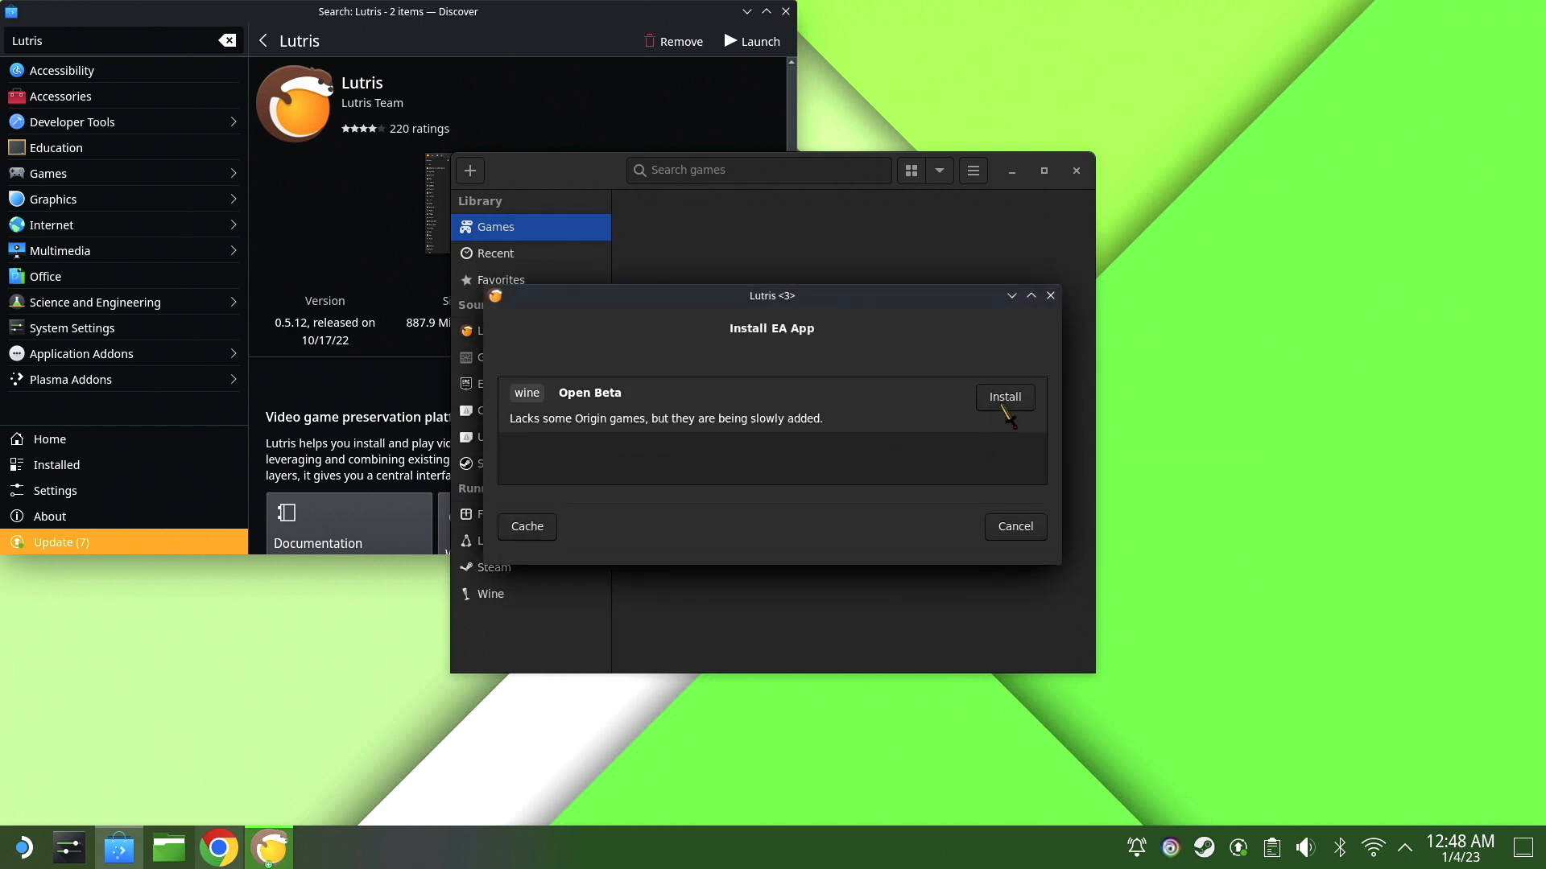
# Step: Install the EA App Open Beta version with a desktop shortcut, then launch it
pyautogui.click(1004, 396)
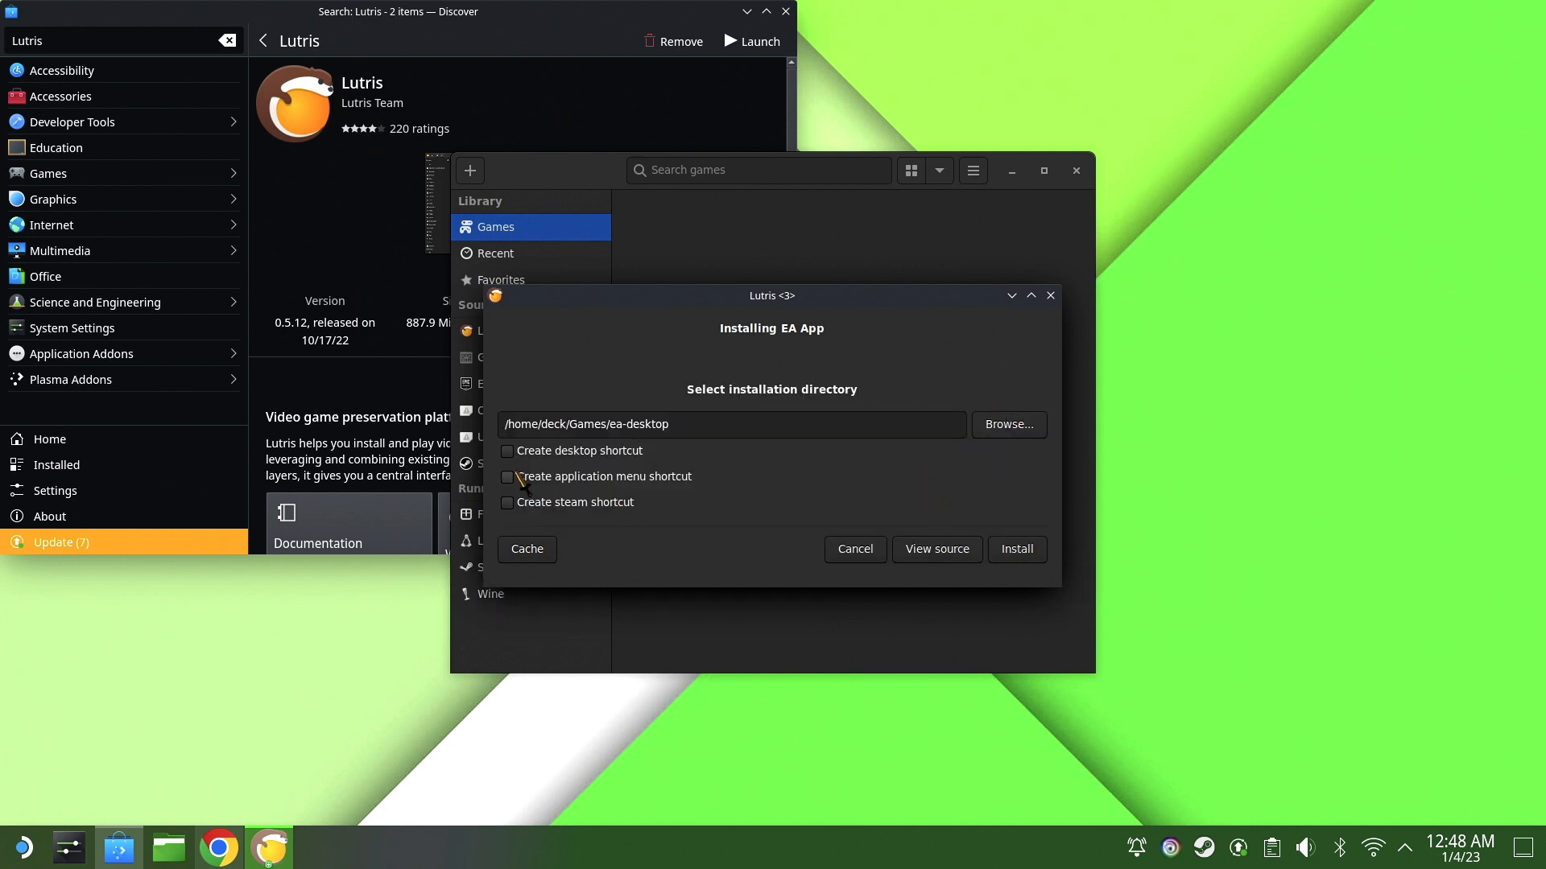
pyautogui.click(508, 451)
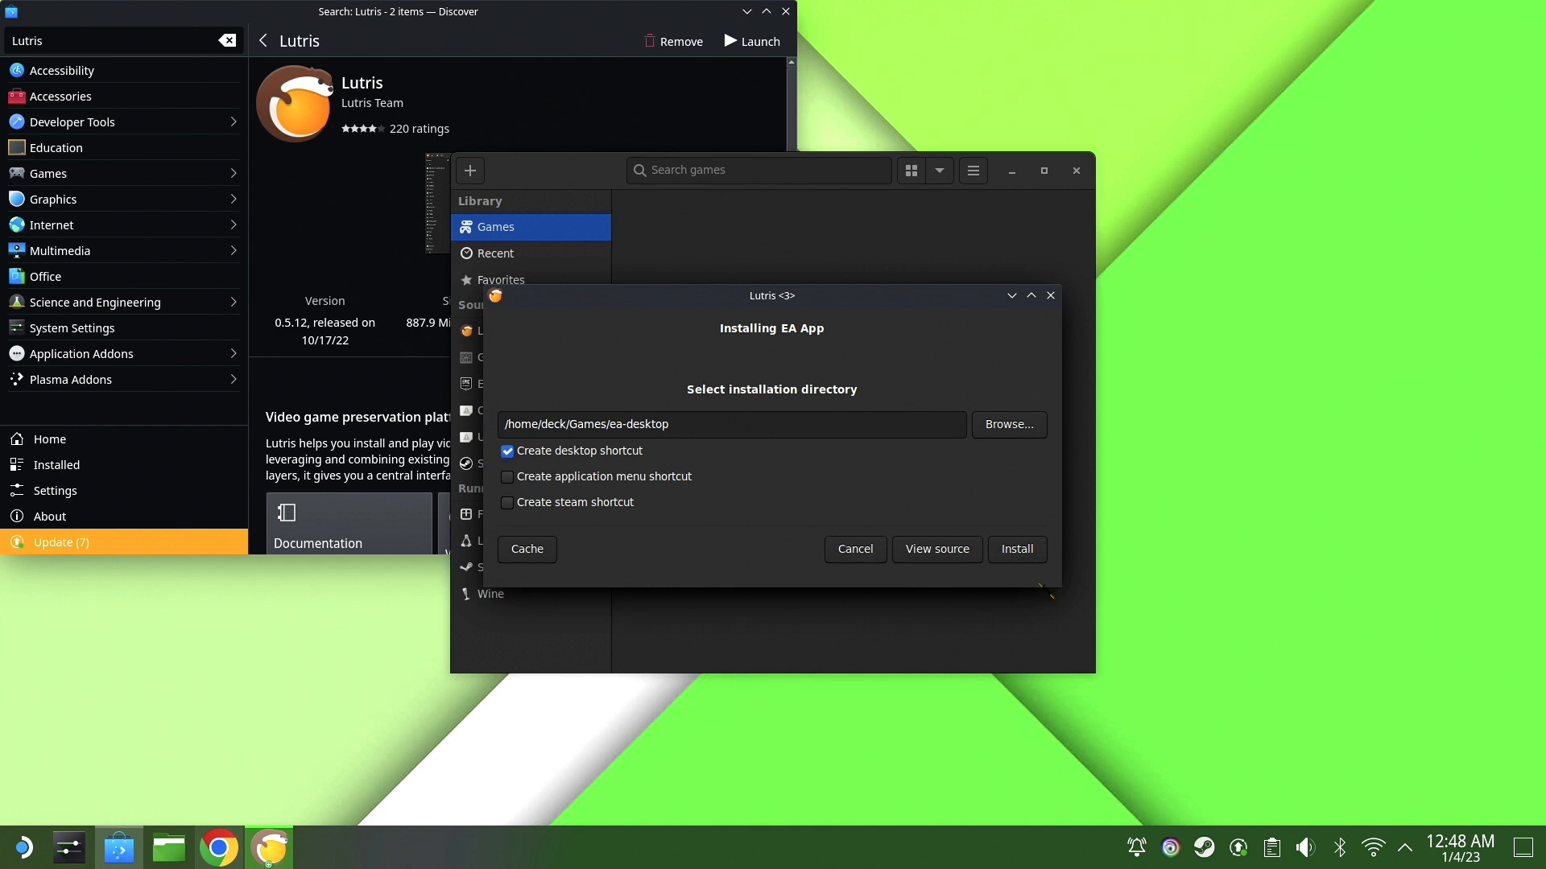
pyautogui.click(1016, 549)
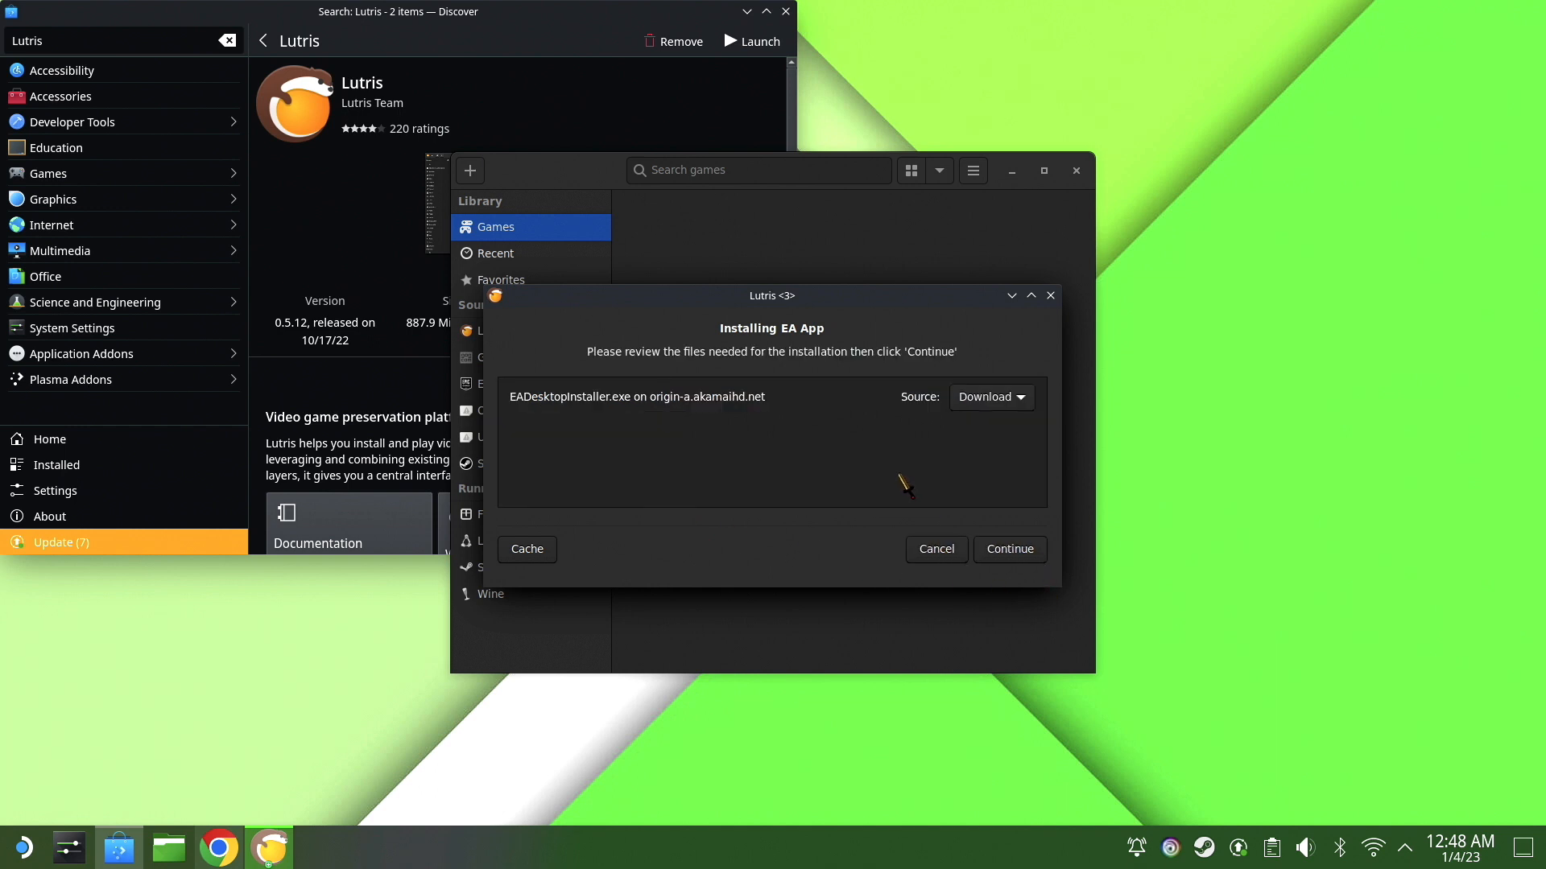
pyautogui.moveTo(1009, 549)
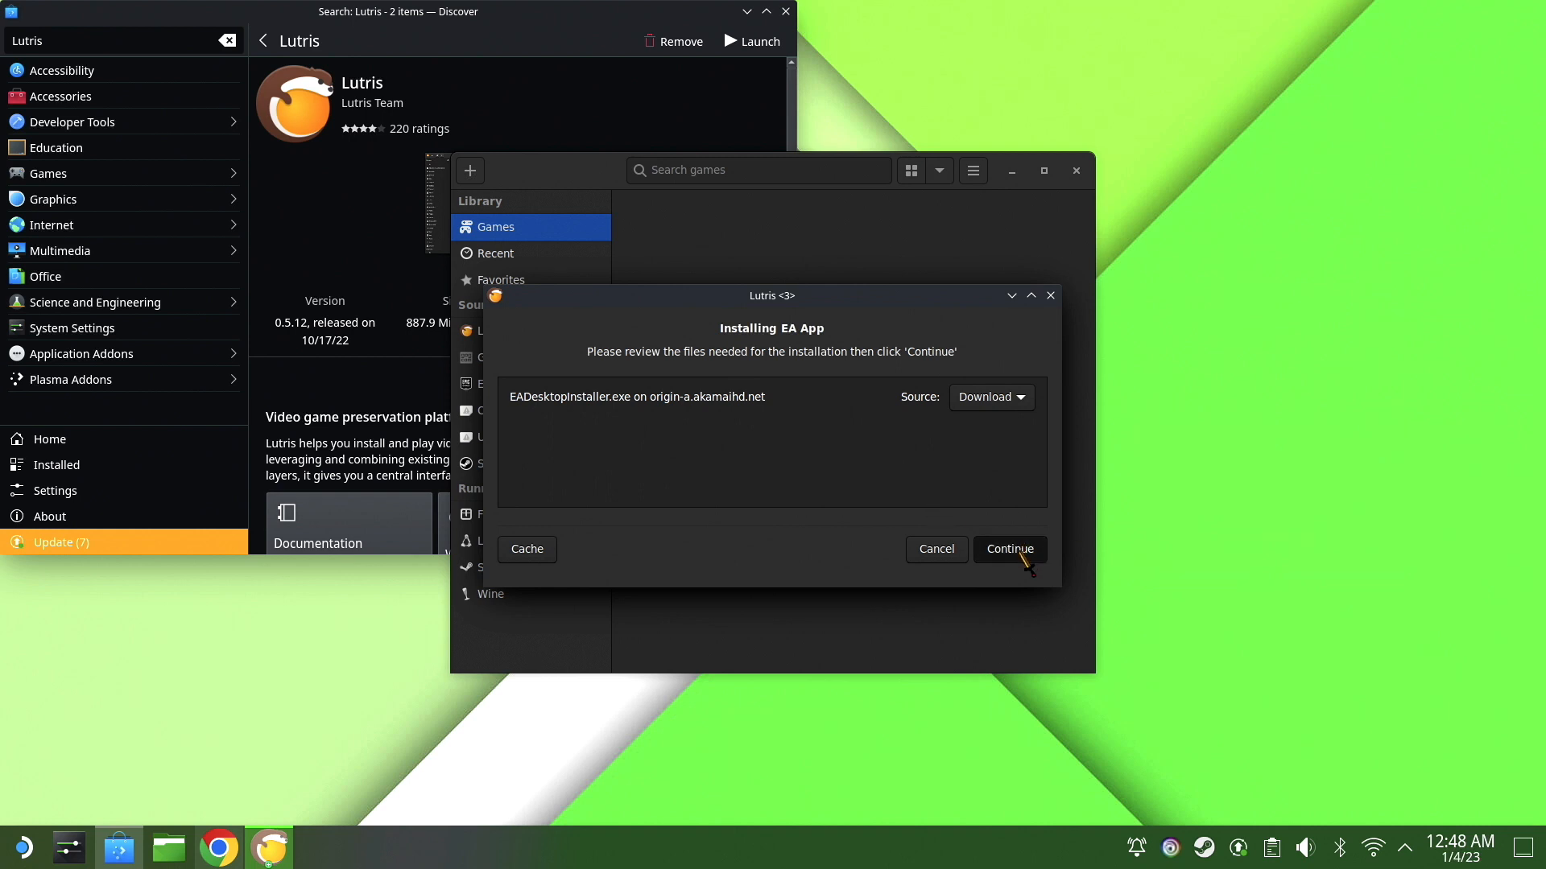
pyautogui.click(1009, 549)
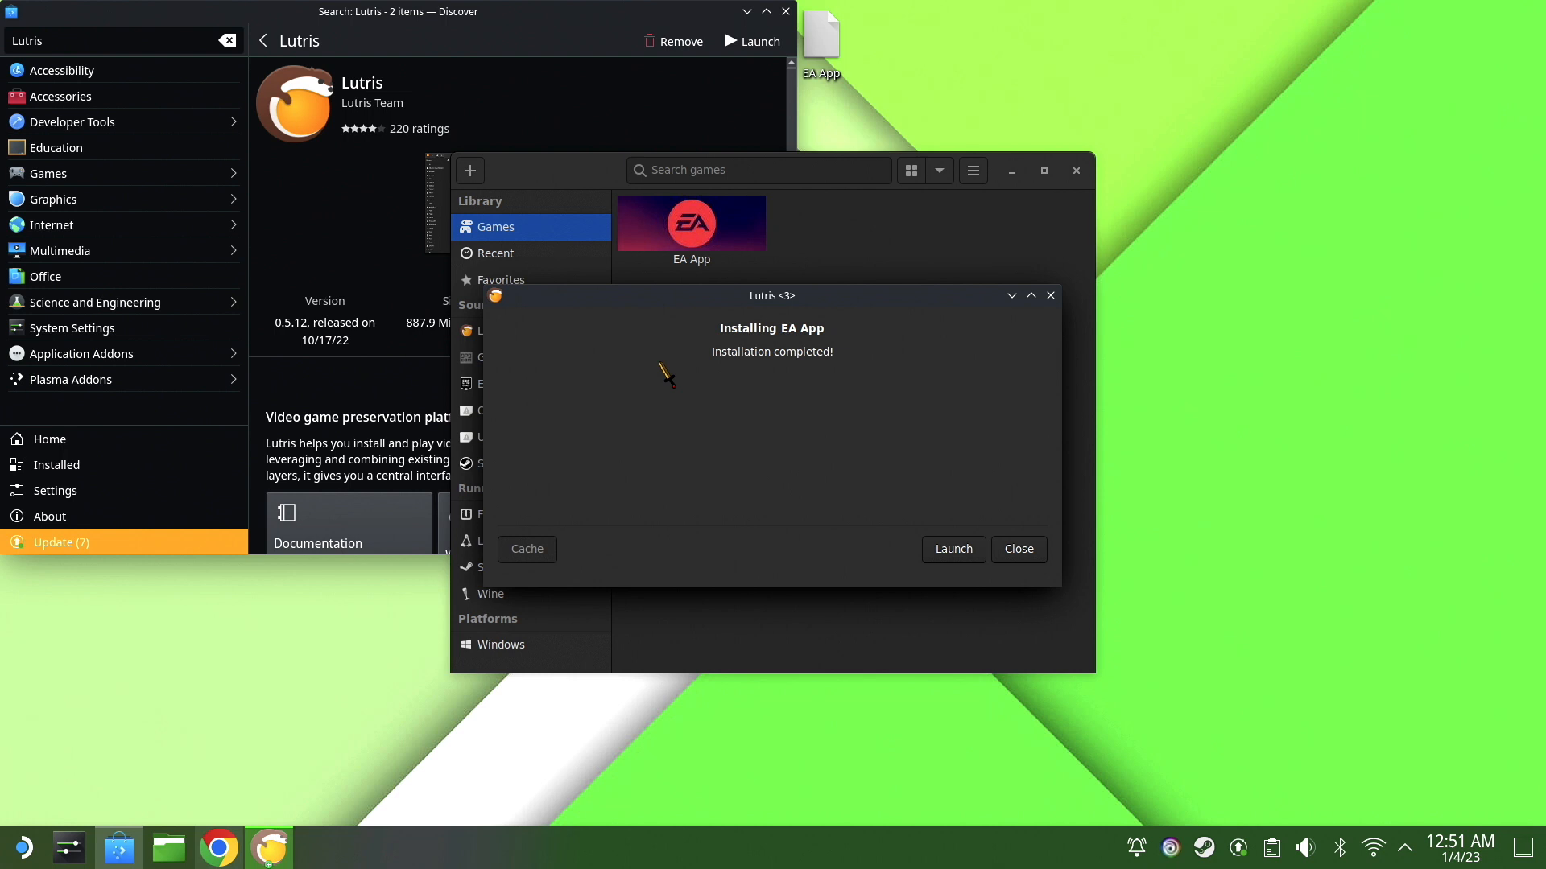
pyautogui.click(952, 549)
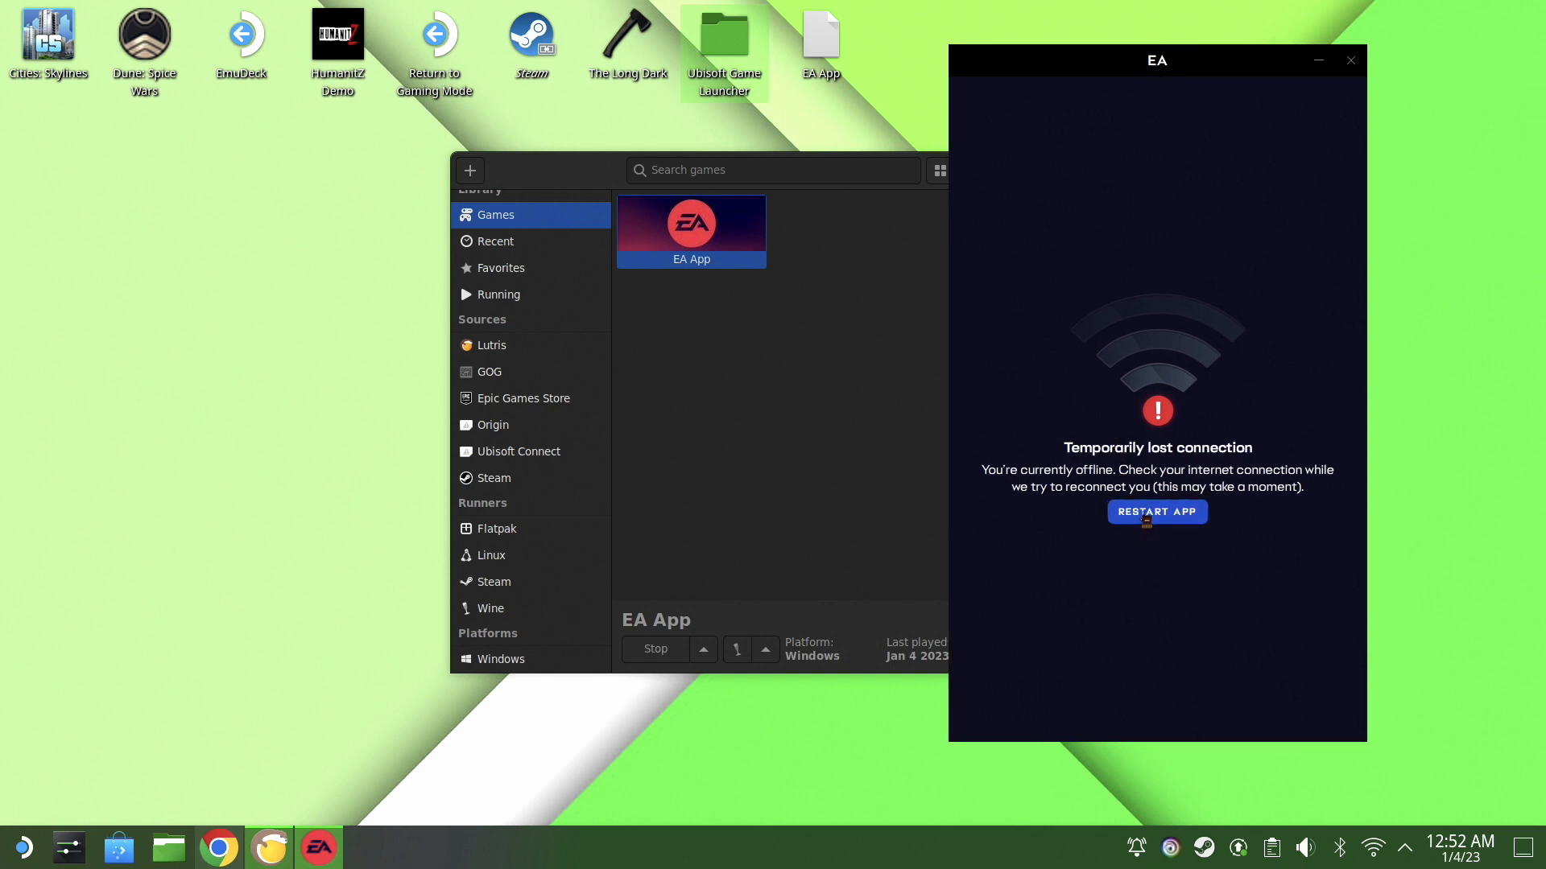
# Step: Restart the EA App, sign in, view the Browse page, then minimize the window
pyautogui.click(1155, 512)
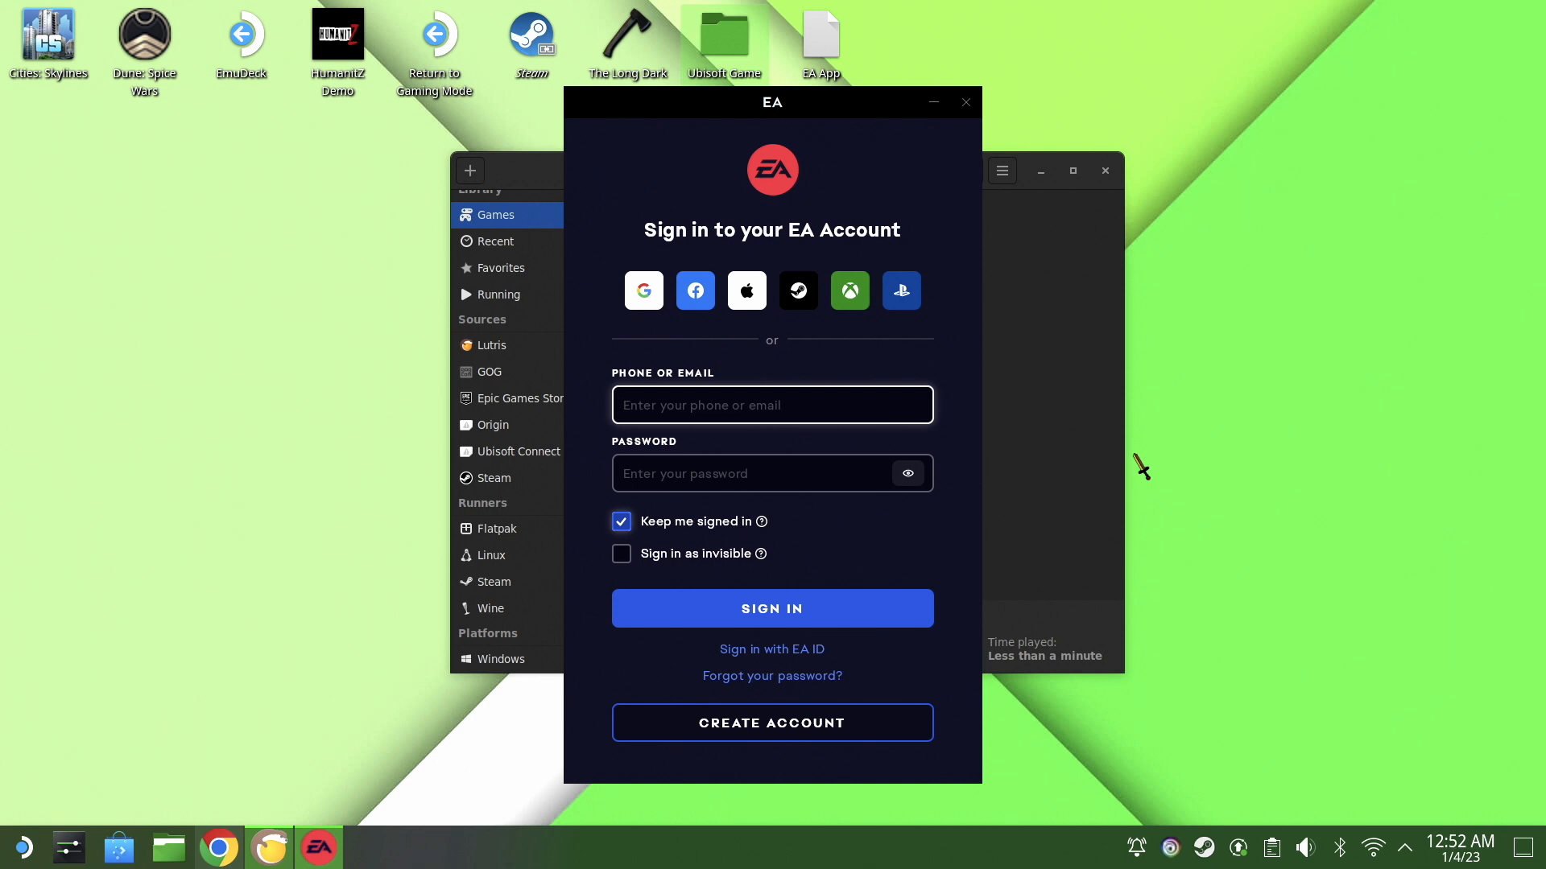
pyautogui.moveTo(798, 291)
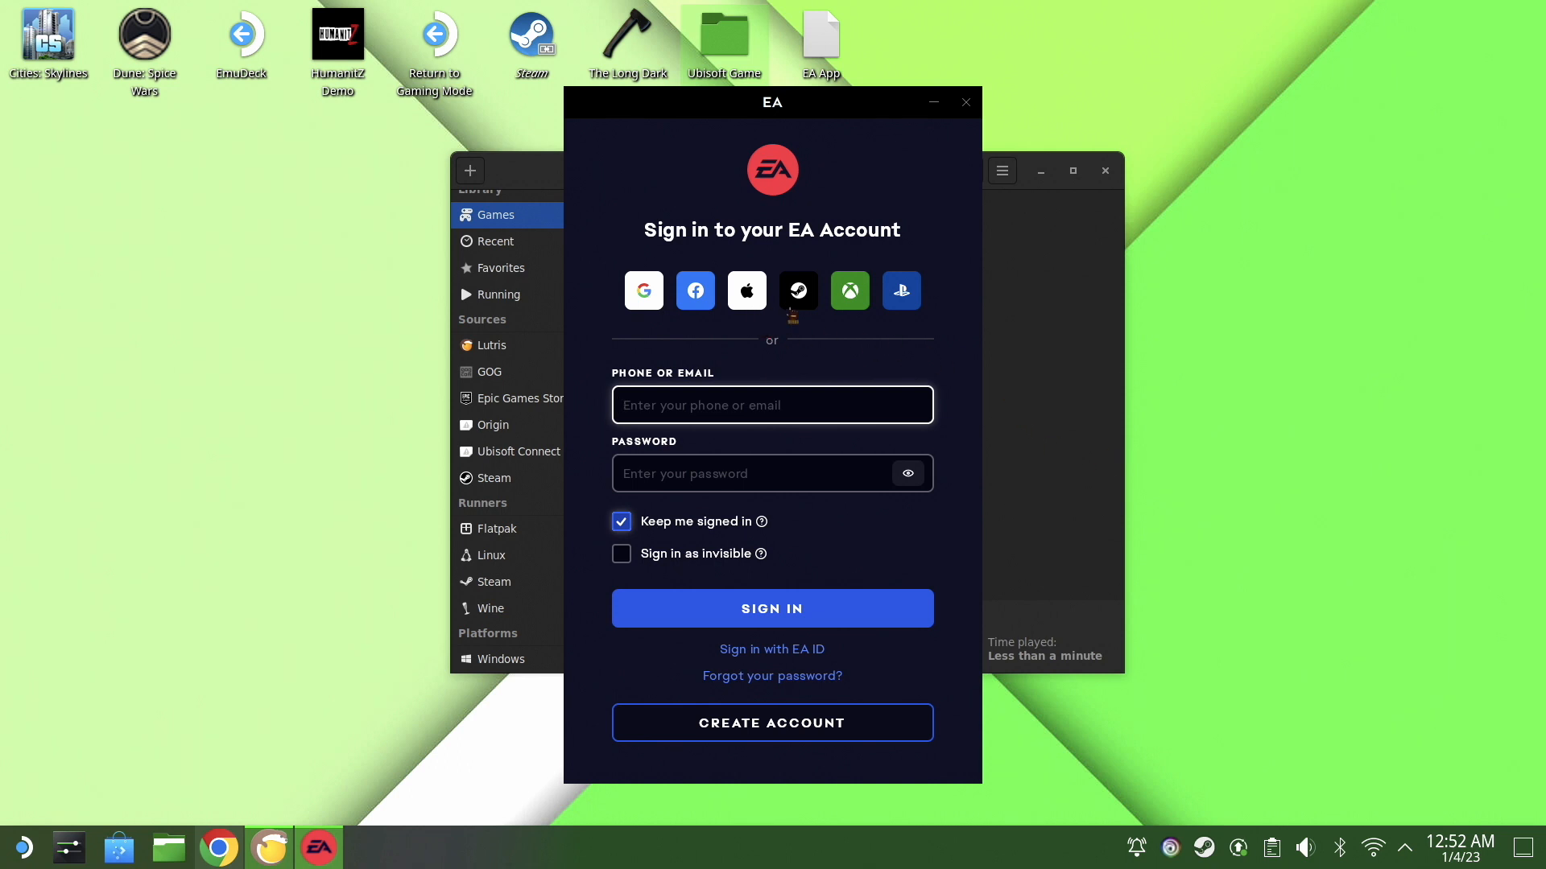
pyautogui.click(772, 609)
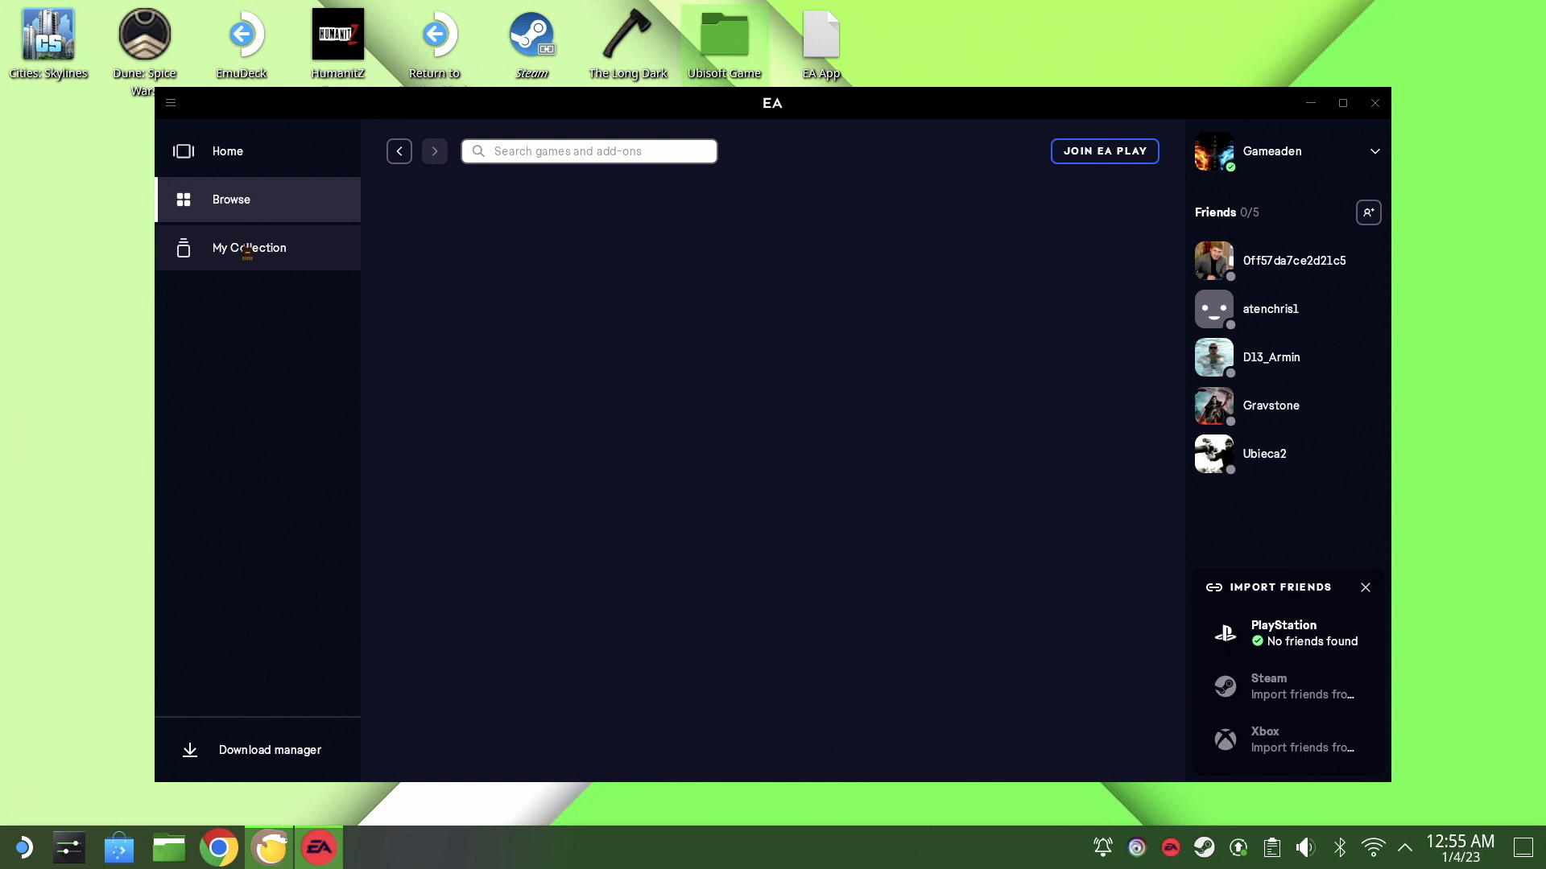
pyautogui.click(231, 198)
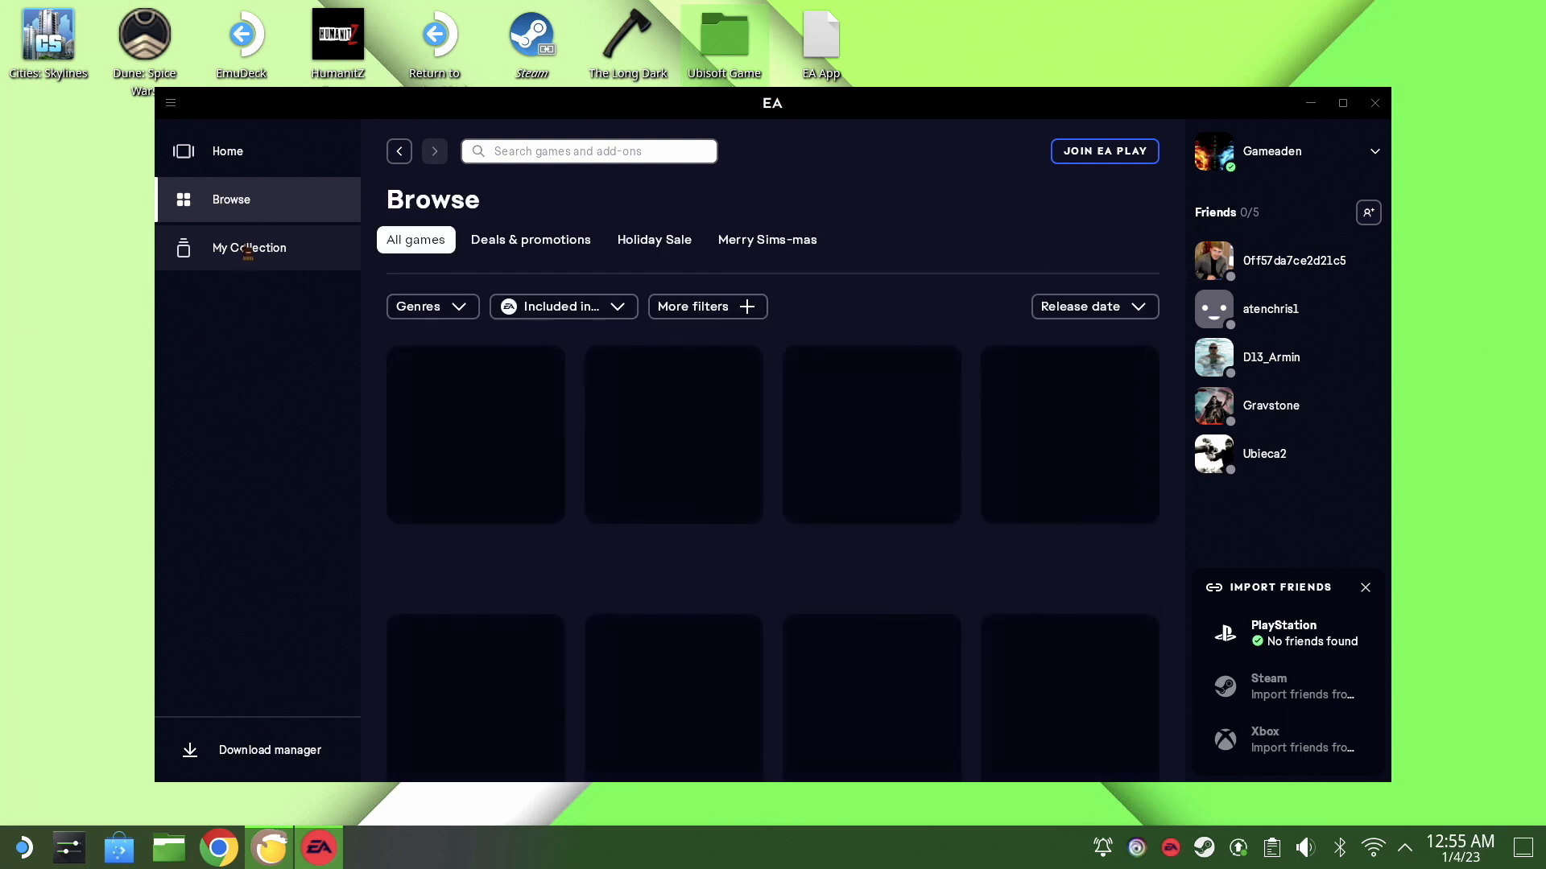
pyautogui.click(249, 247)
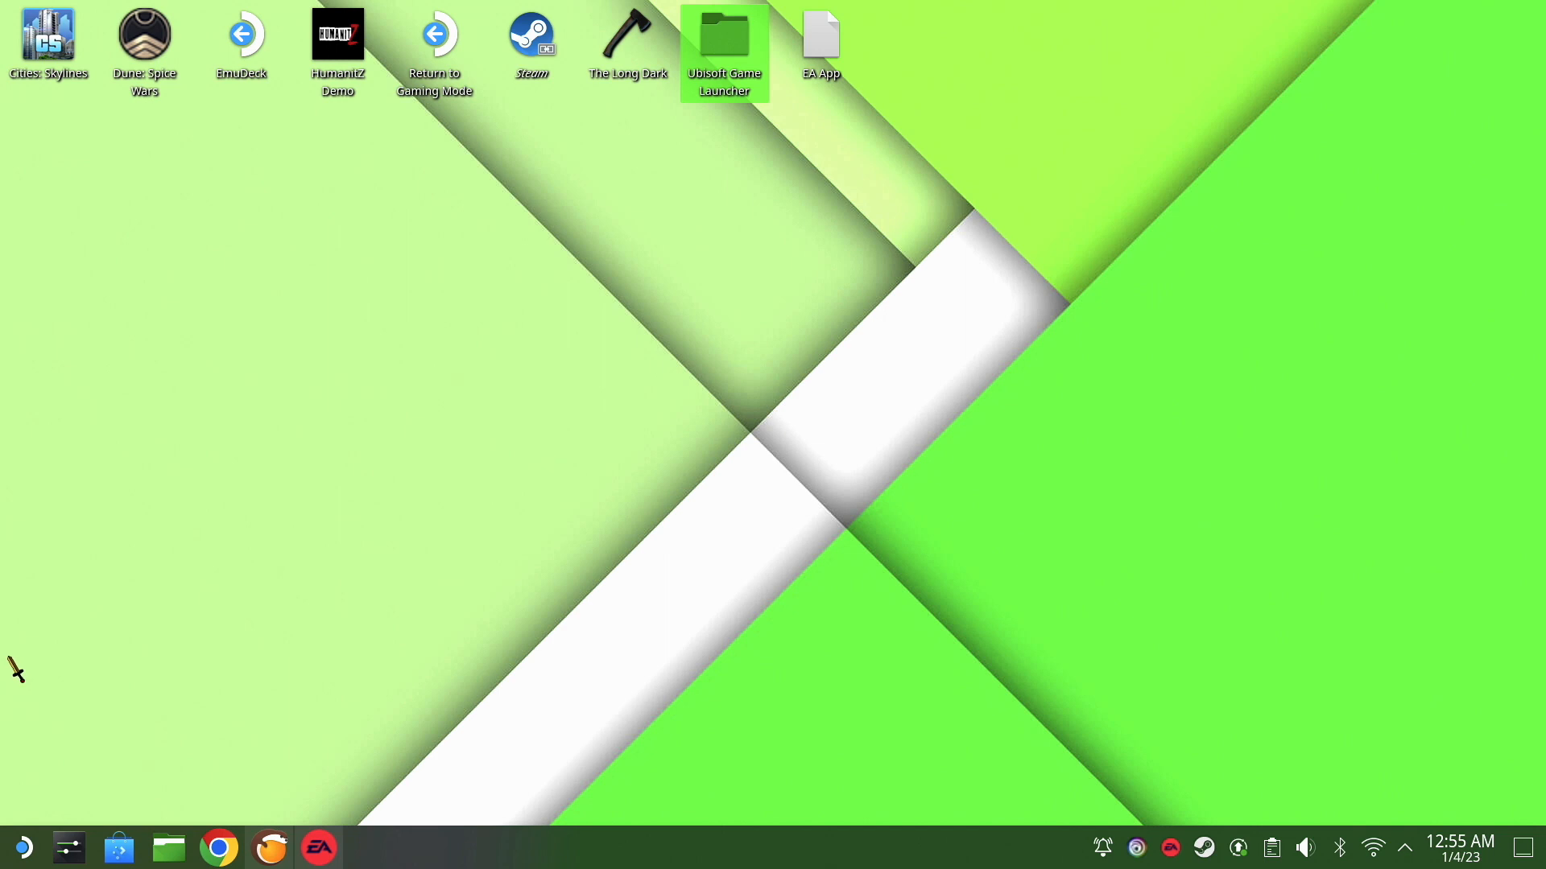
pyautogui.moveTo(871, 847)
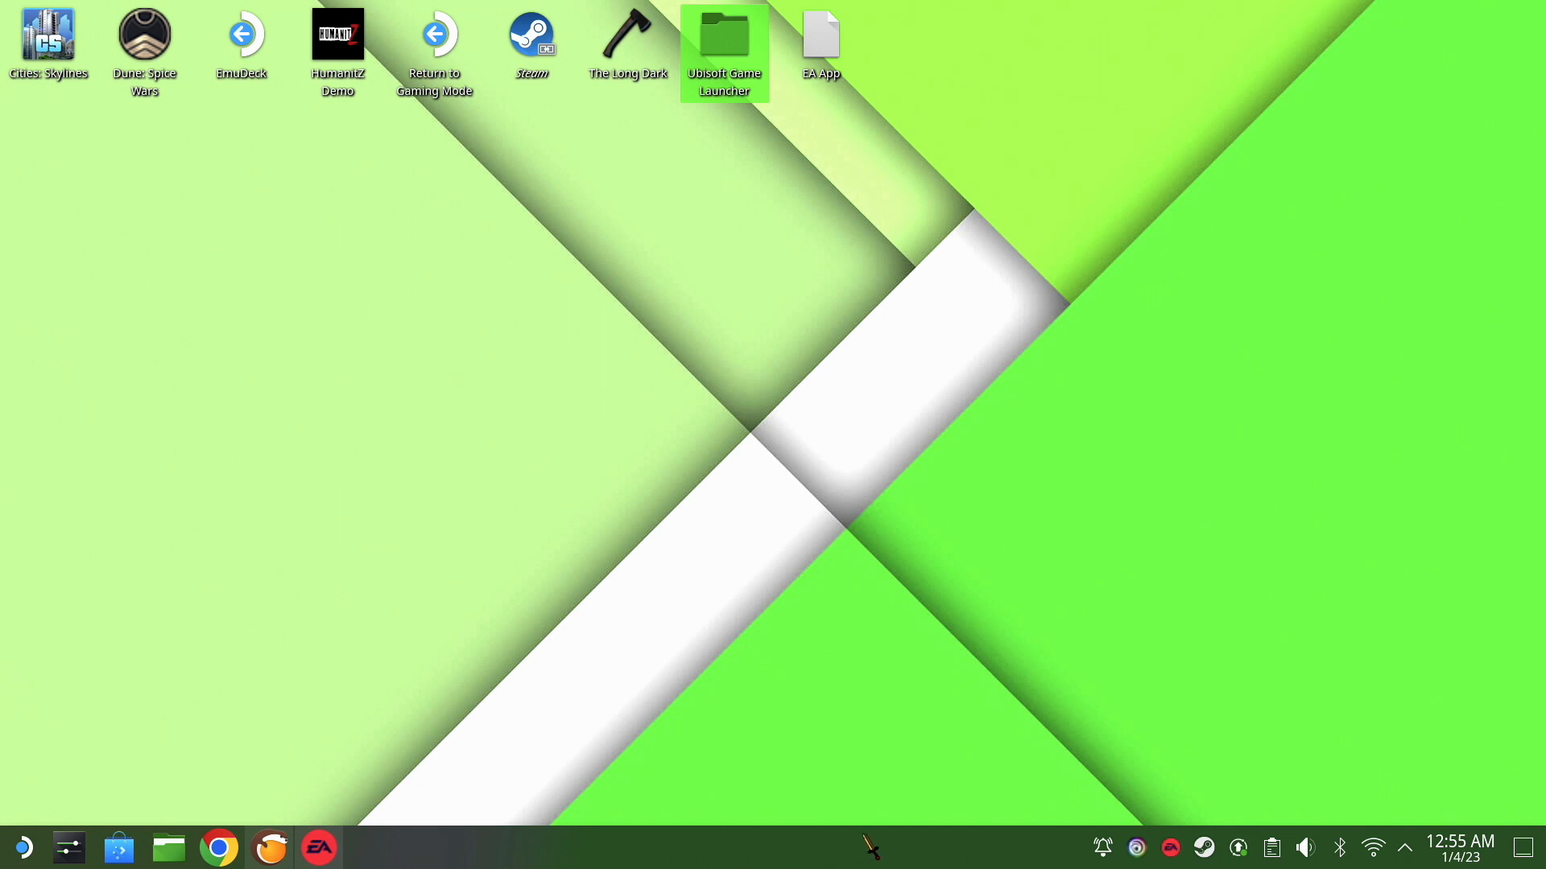
# Step: Open the Steam Library from the Steam tray icon's menu
pyautogui.rightClick(1170, 848)
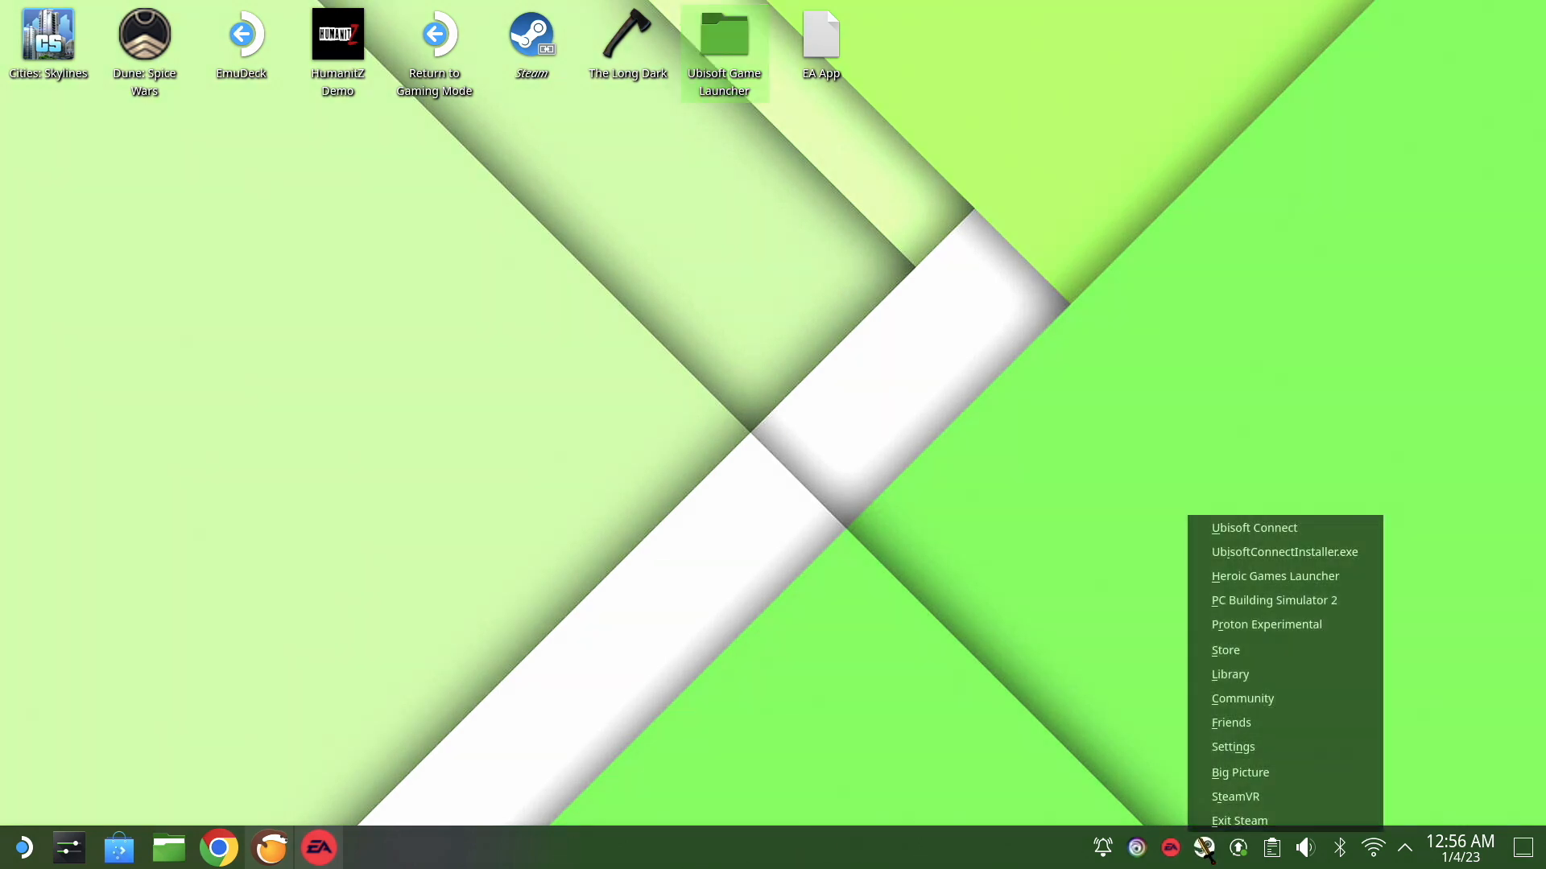
pyautogui.moveTo(1229, 675)
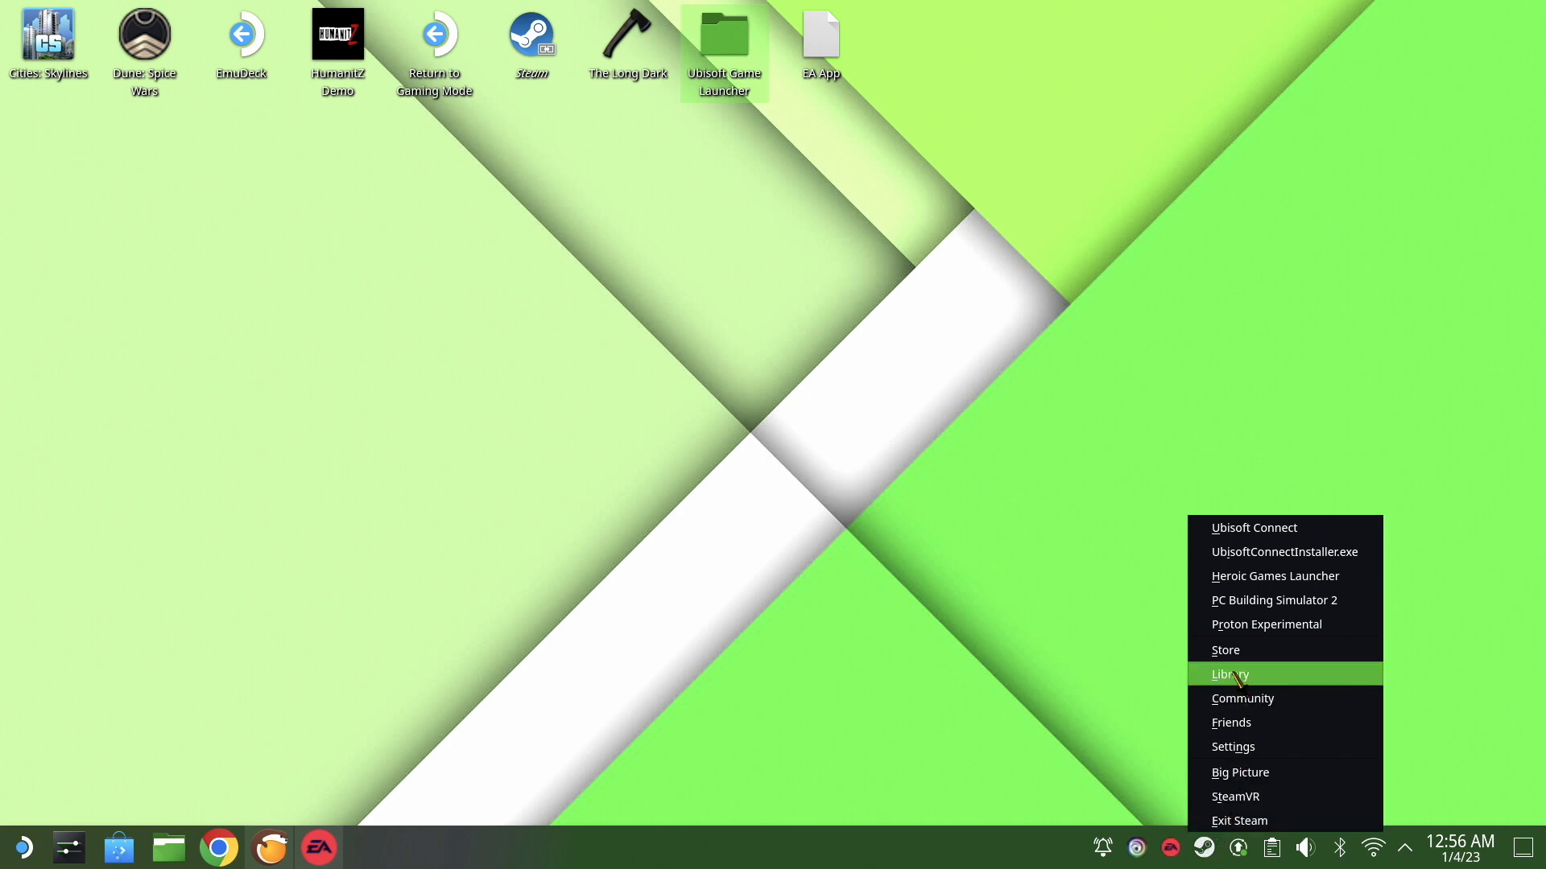
pyautogui.click(1229, 674)
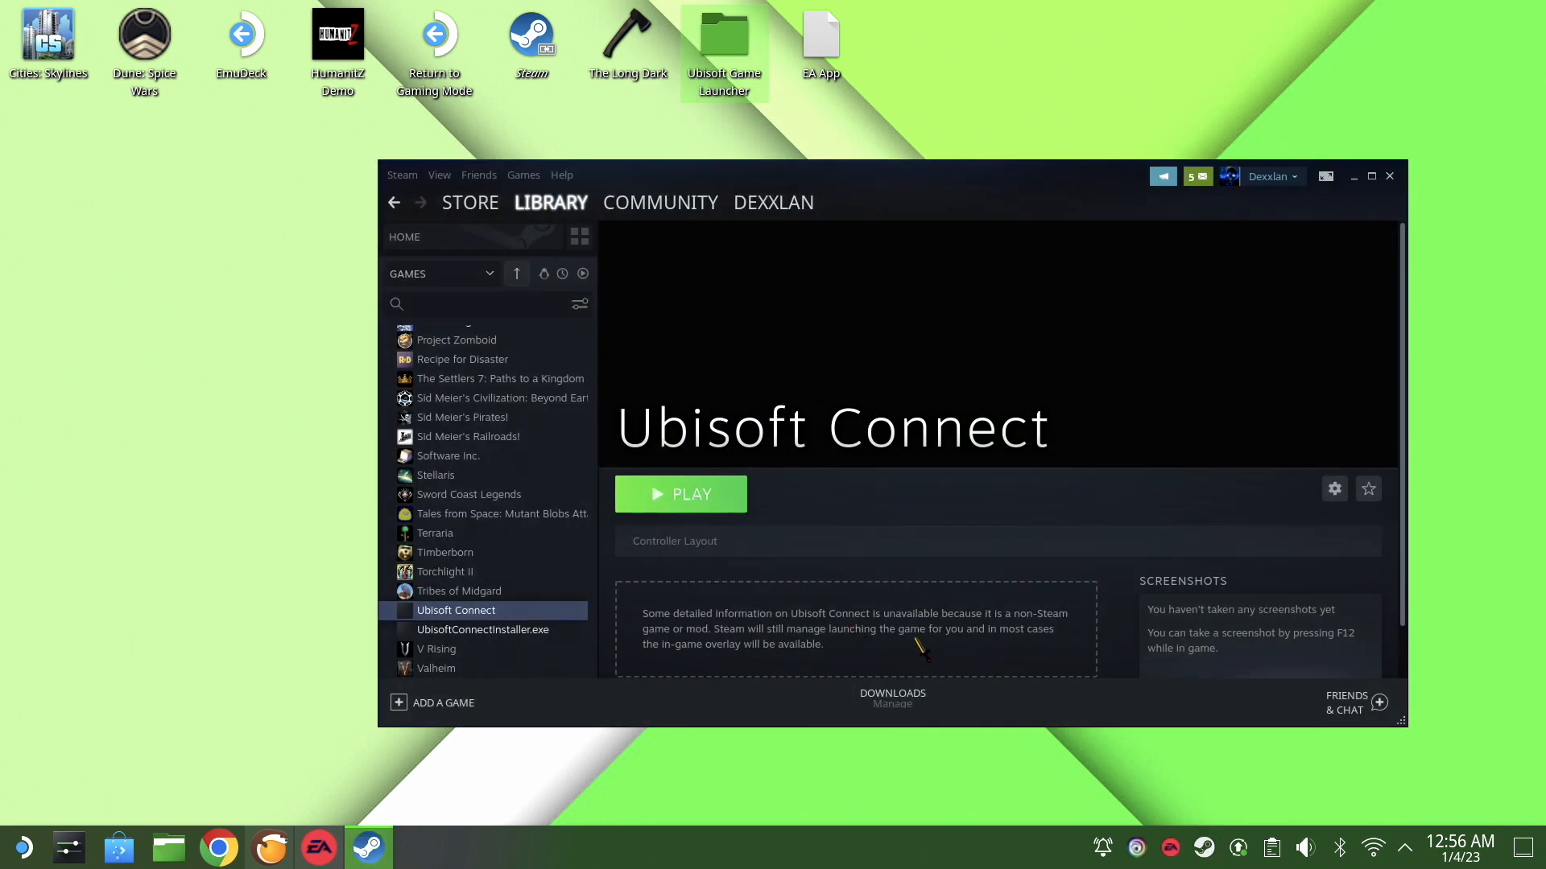
pyautogui.moveTo(409, 715)
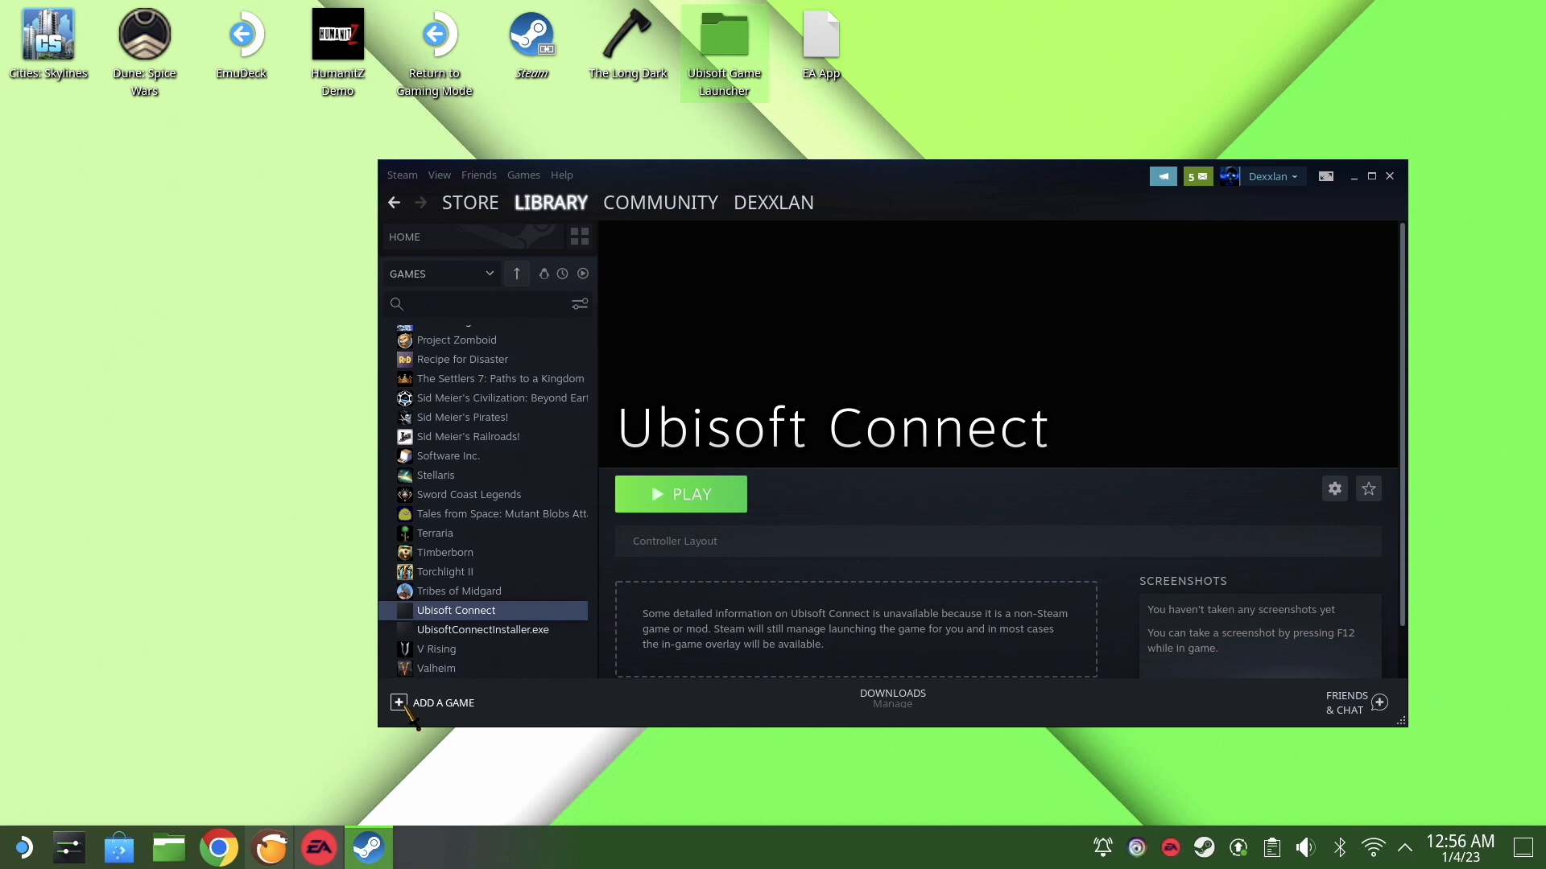
# Step: Add Lutris to the Steam library as a non-Steam game
pyautogui.click(432, 702)
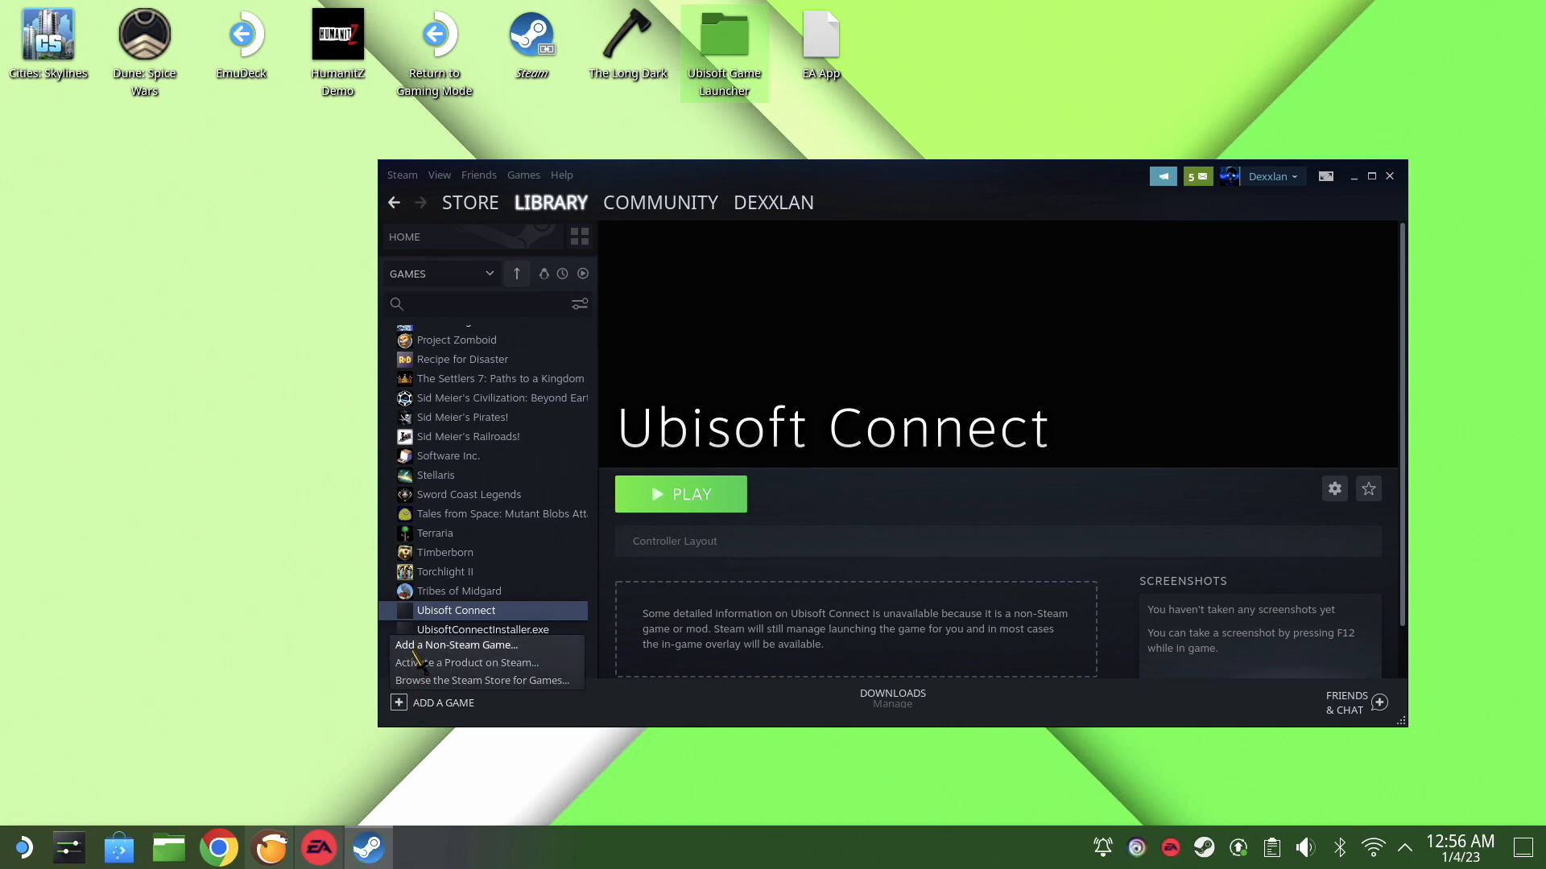
pyautogui.click(455, 644)
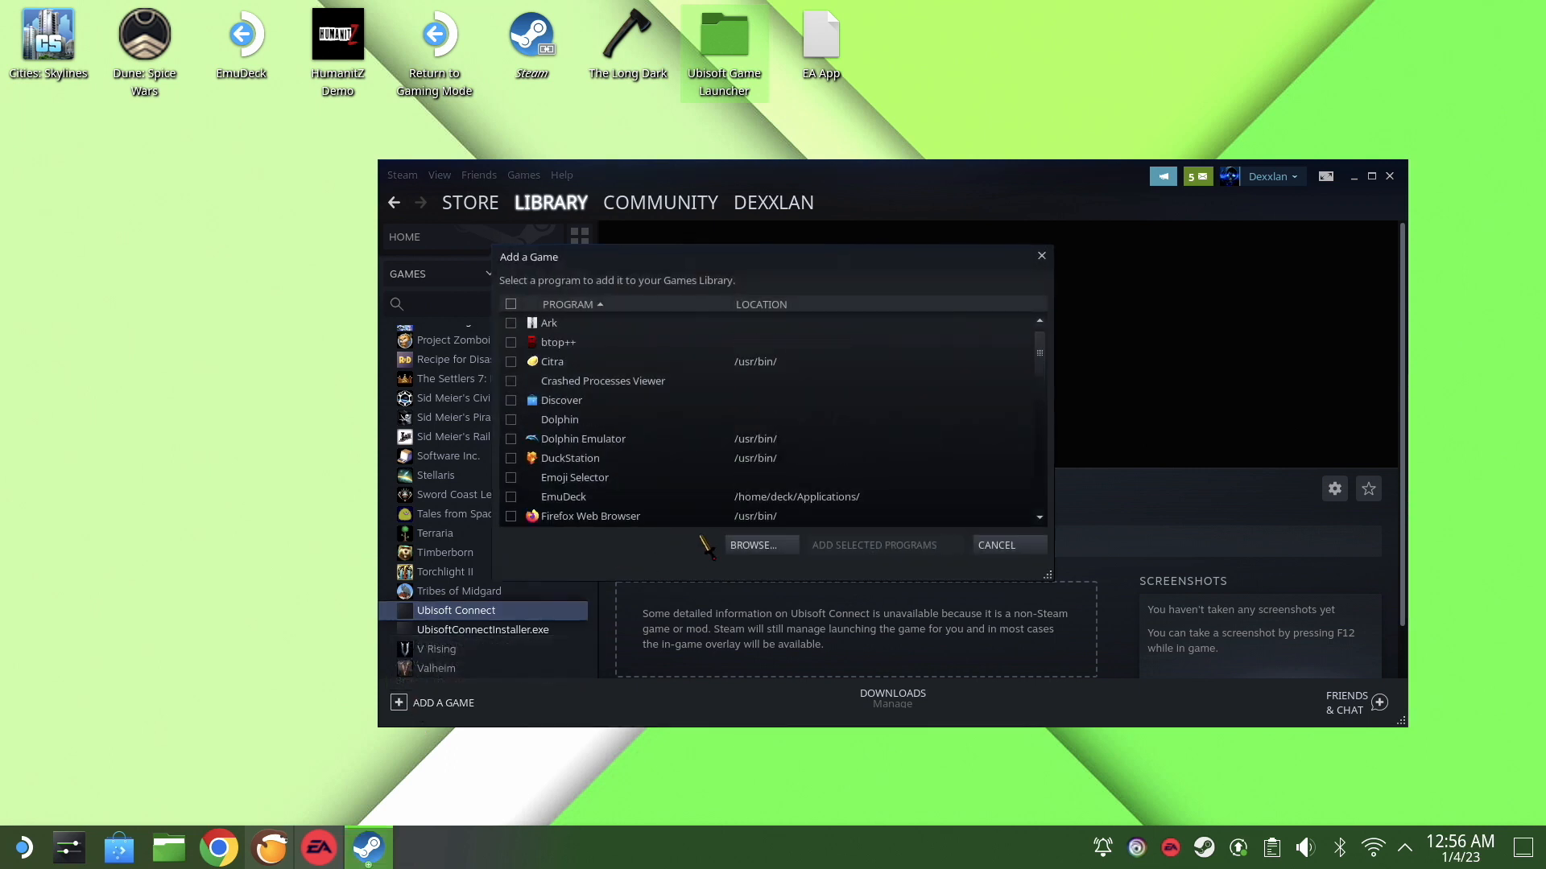
pyautogui.scroll(-3)
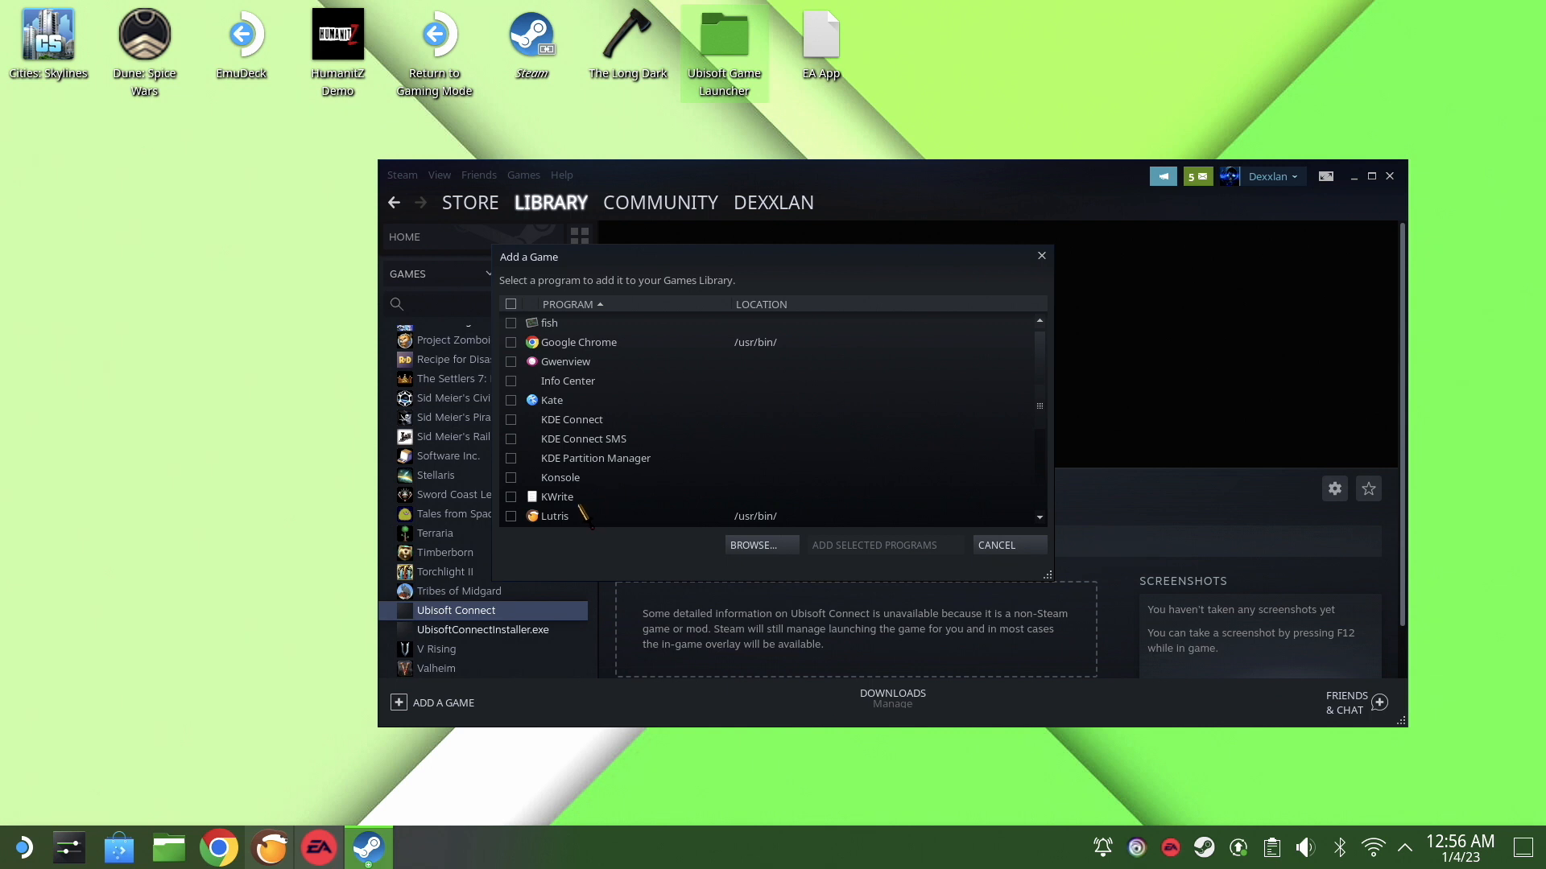
pyautogui.click(510, 516)
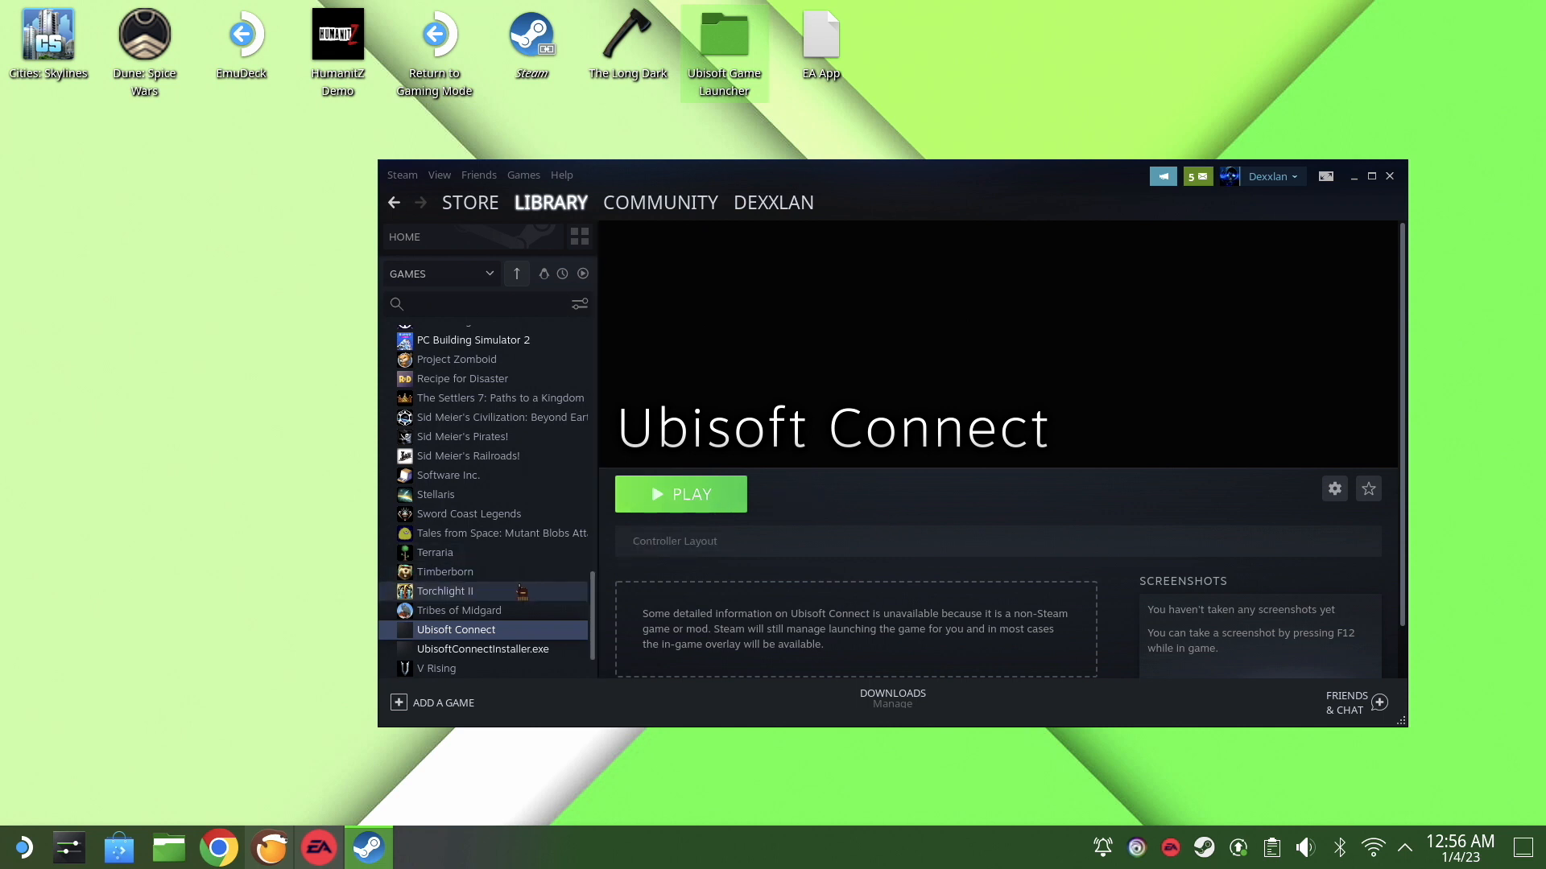
pyautogui.scroll(-3)
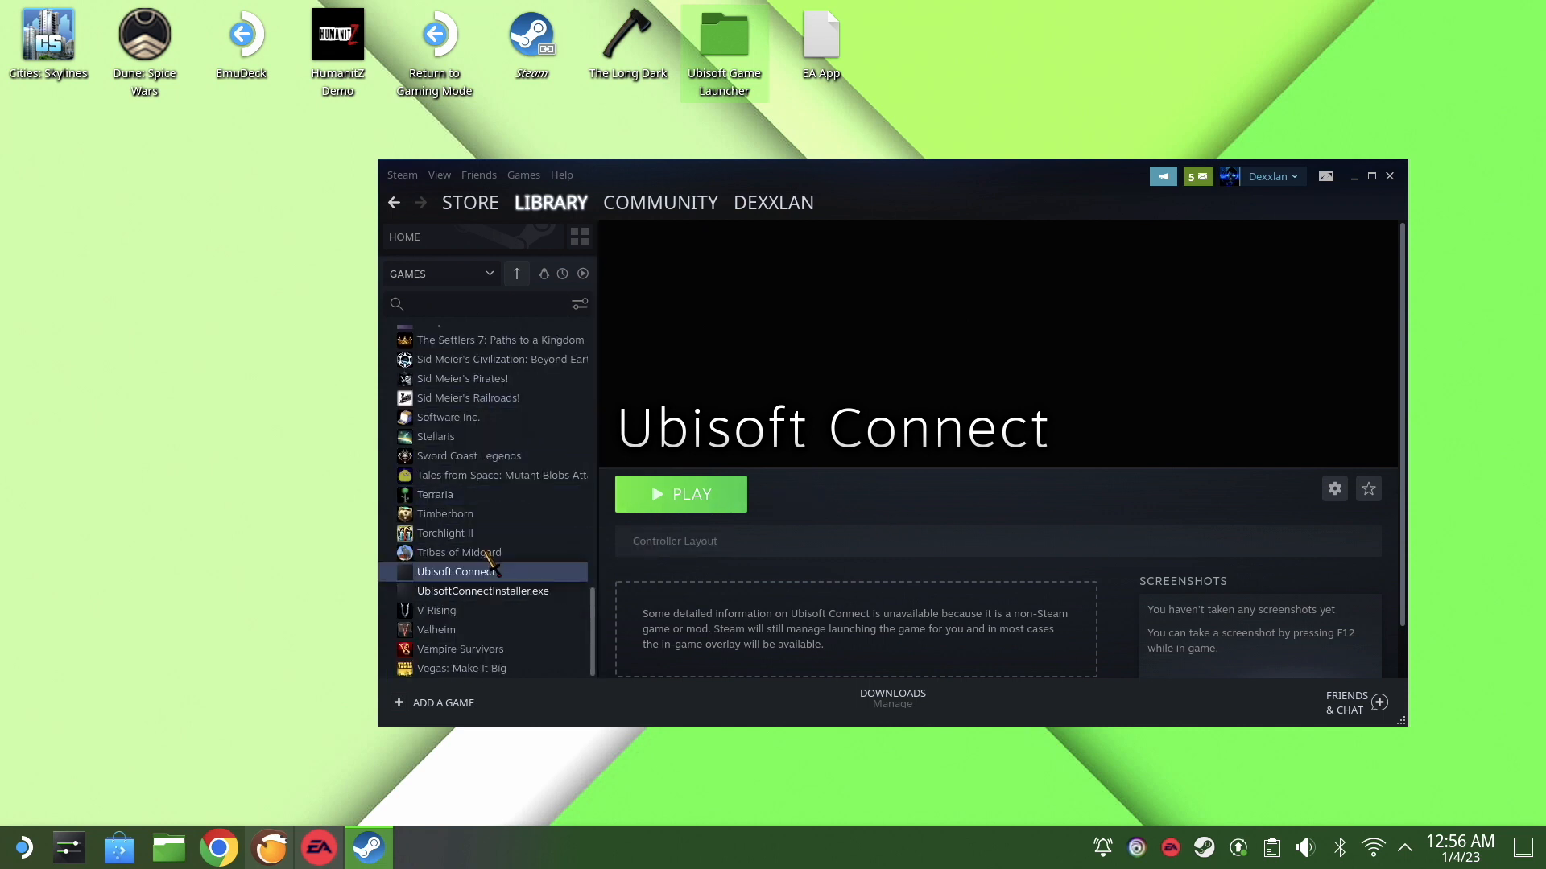
pyautogui.scroll(3)
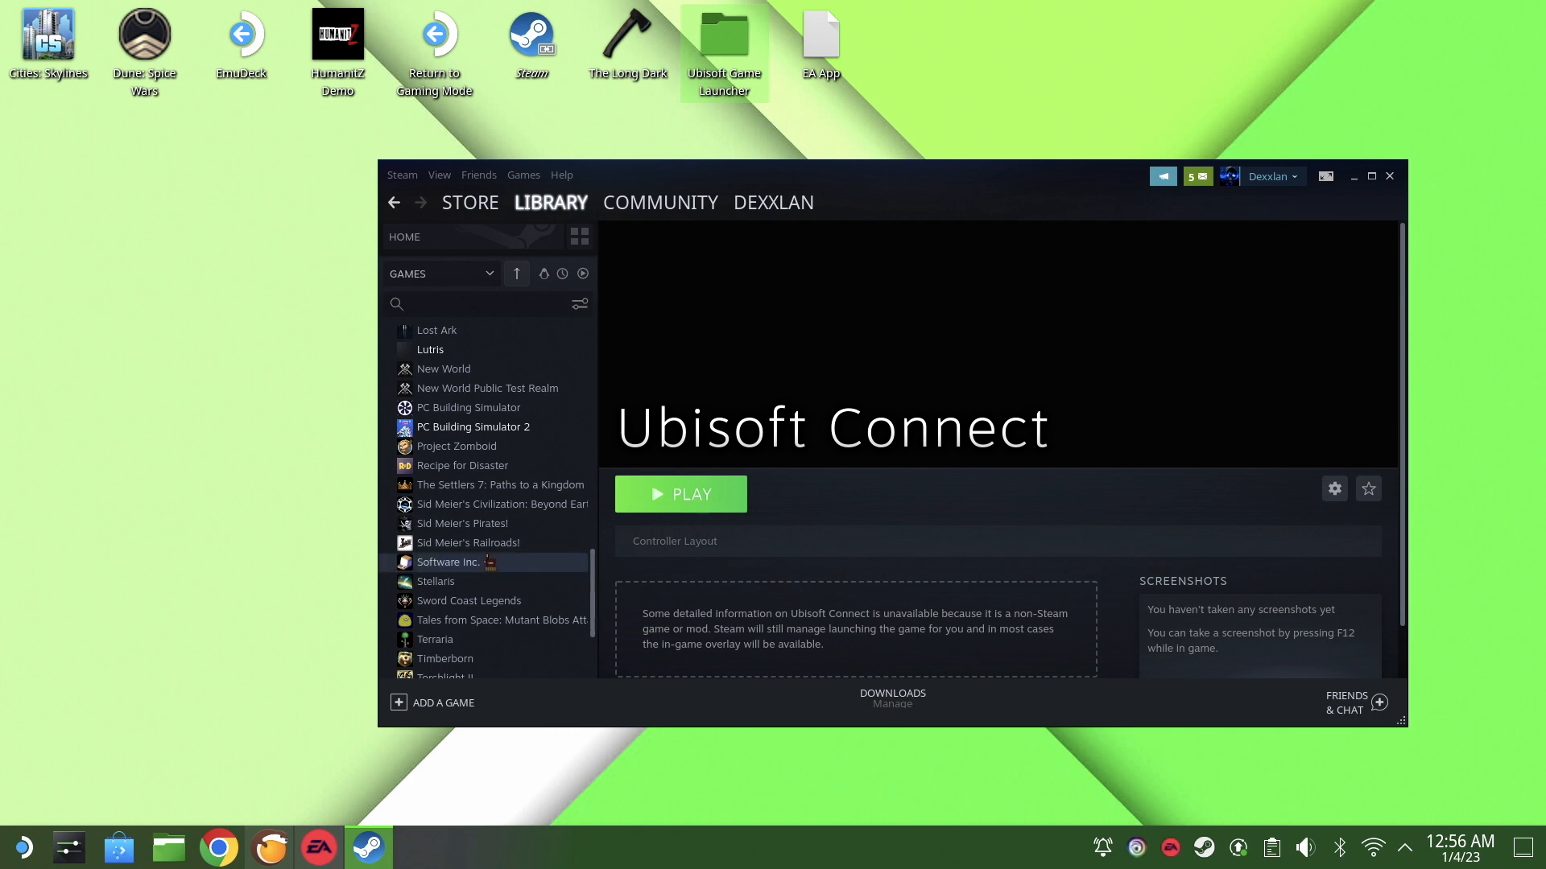
# Step: Bring the EA App window back from the taskbar
pyautogui.click(317, 848)
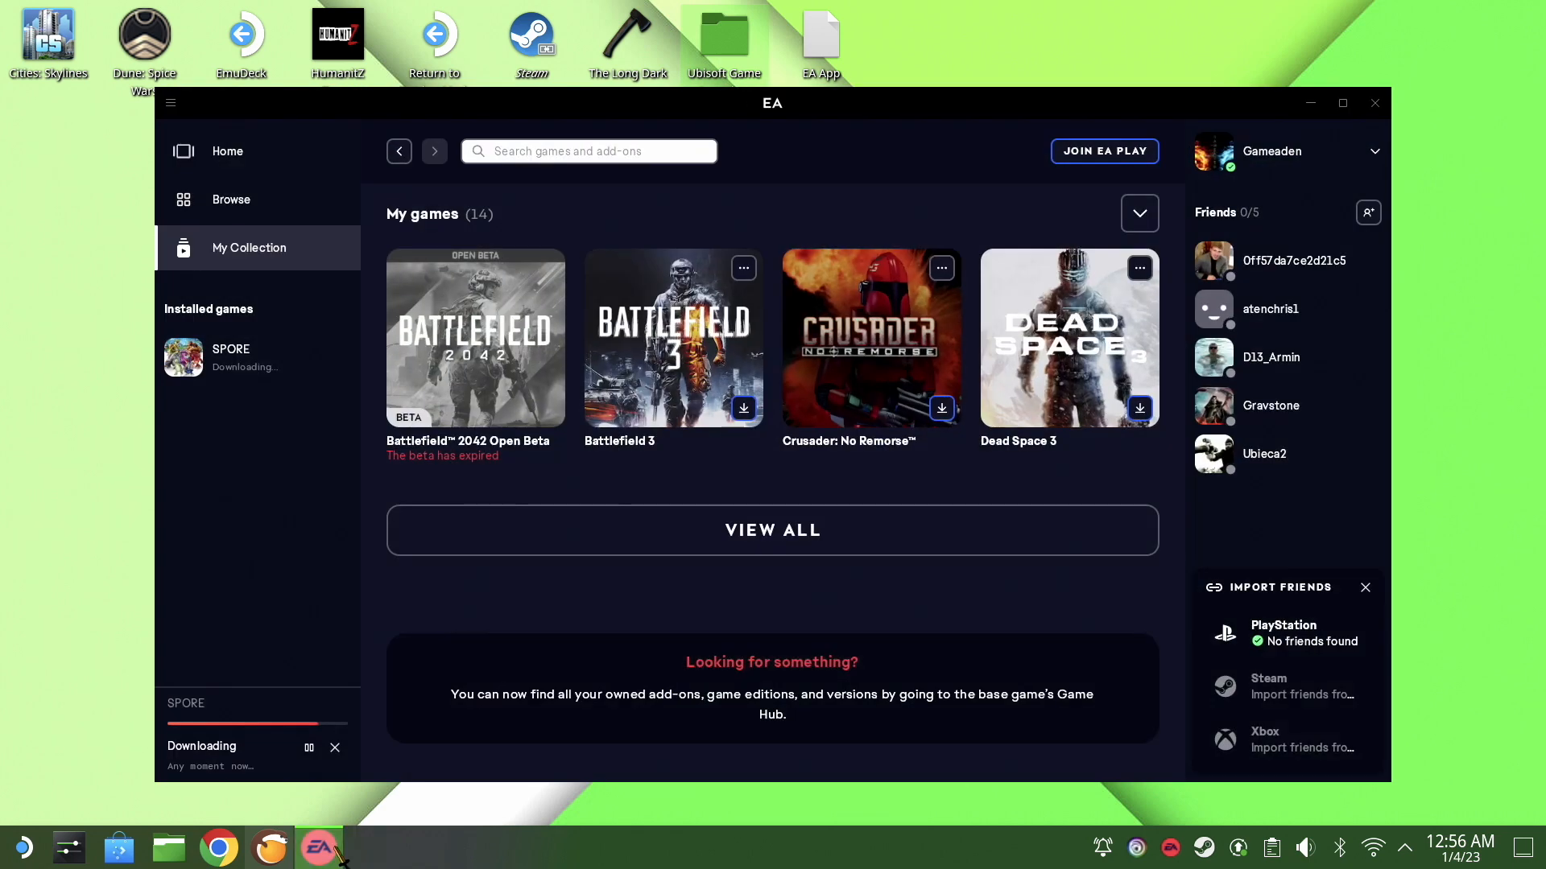